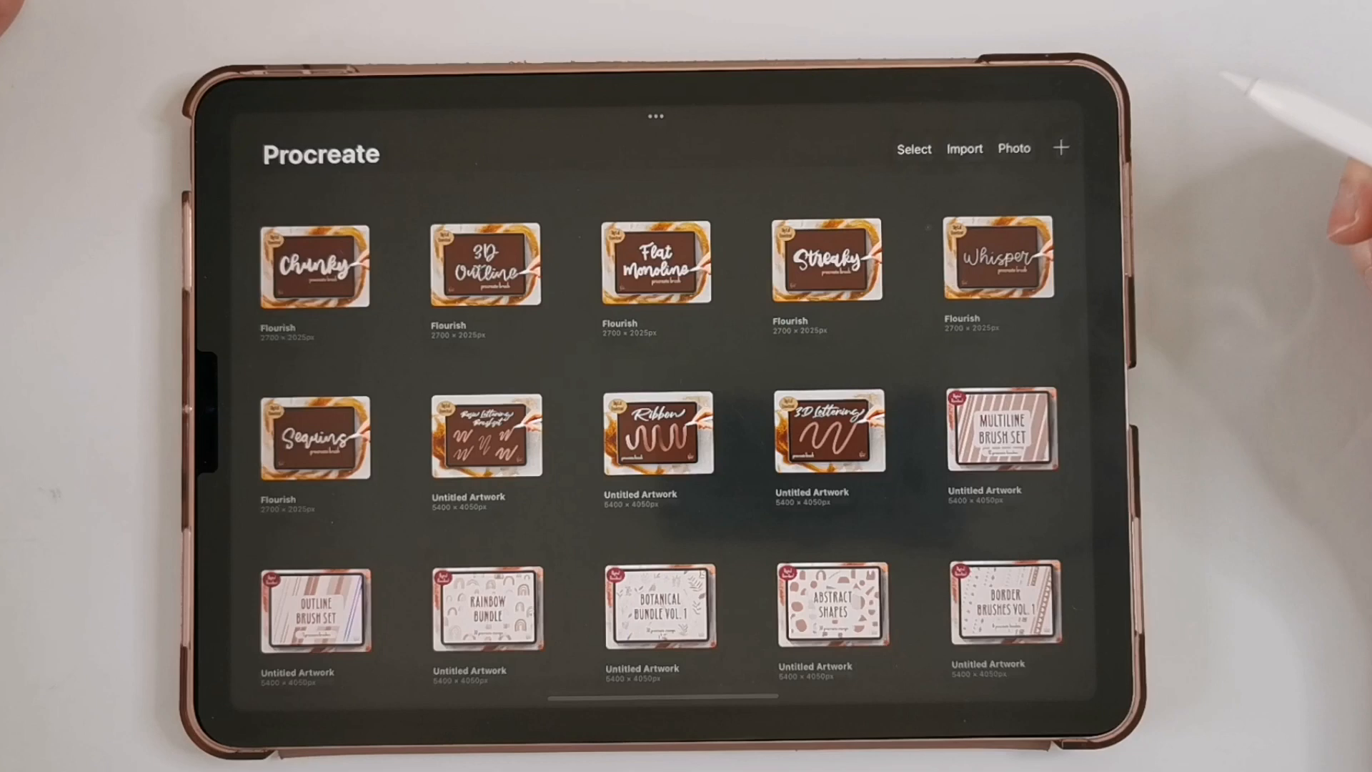
Step: Create a new blank square canvas from the Gallery's preset sizes, such as 24" Square
left_click(1059, 148)
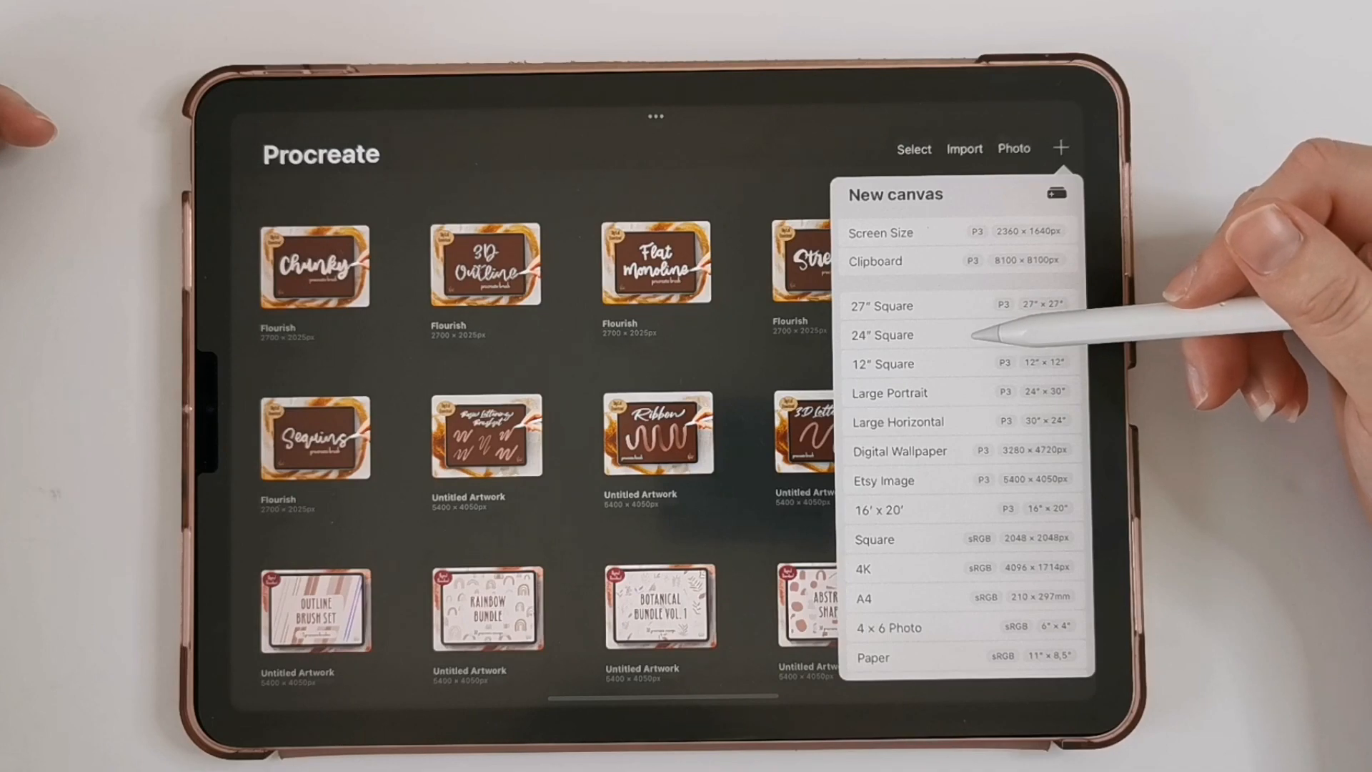
left_click(883, 335)
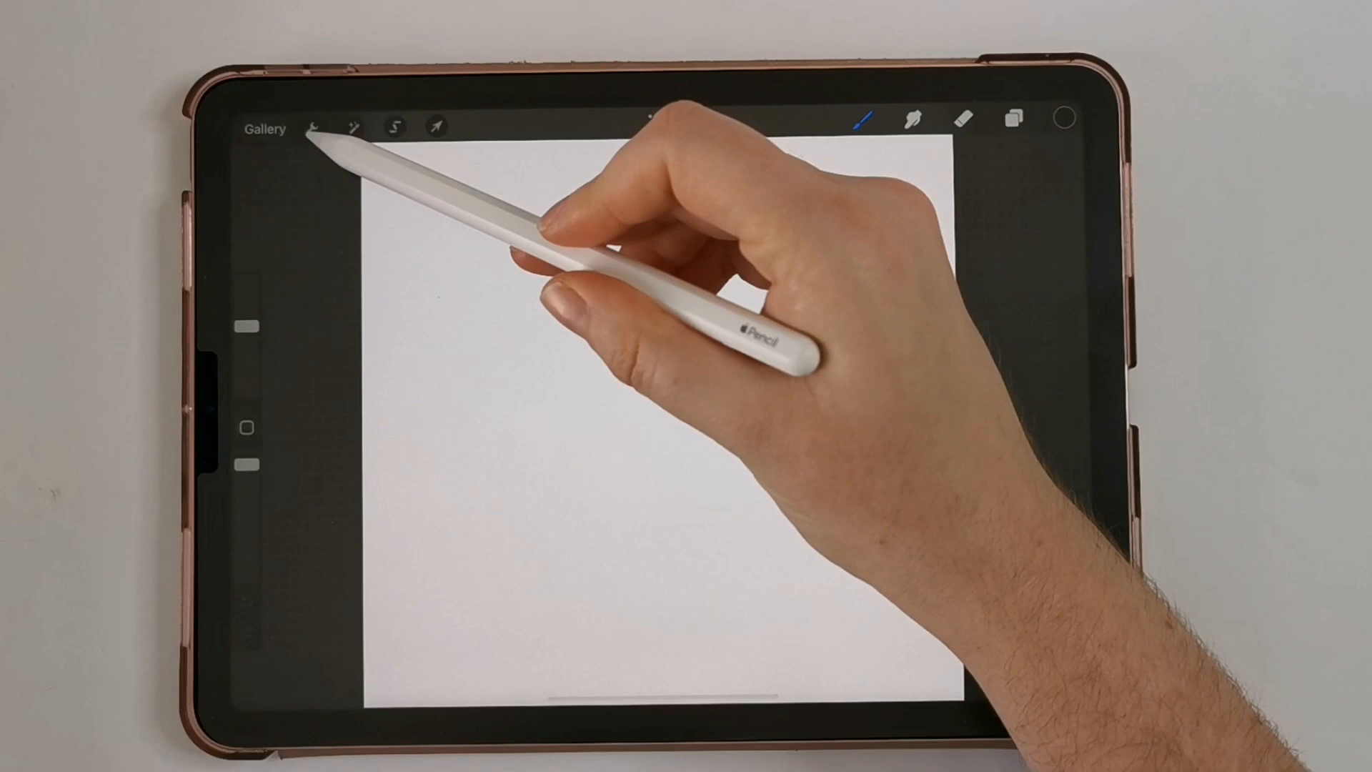
Step: Enable the Drawing Guide with maximum grid size and thickness and raised opacity
left_click(316, 129)
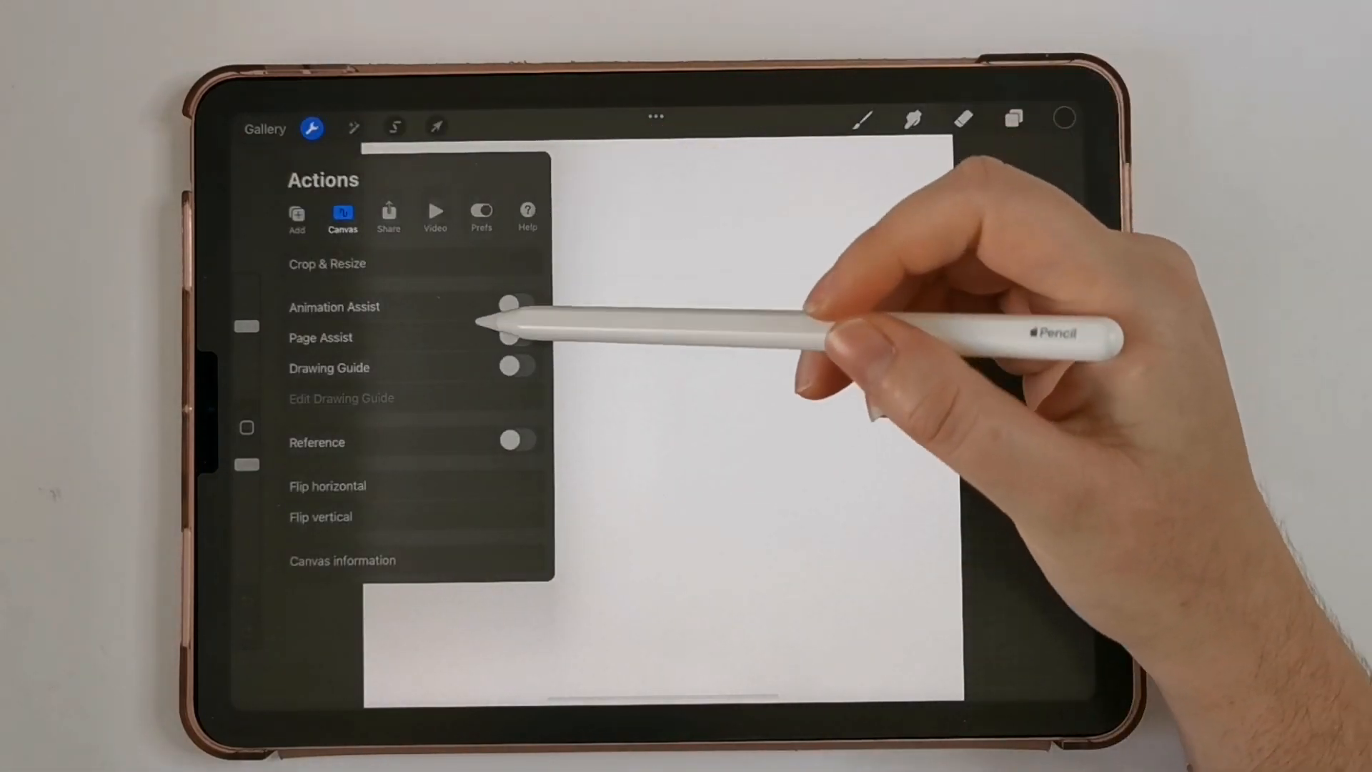
left_click(516, 368)
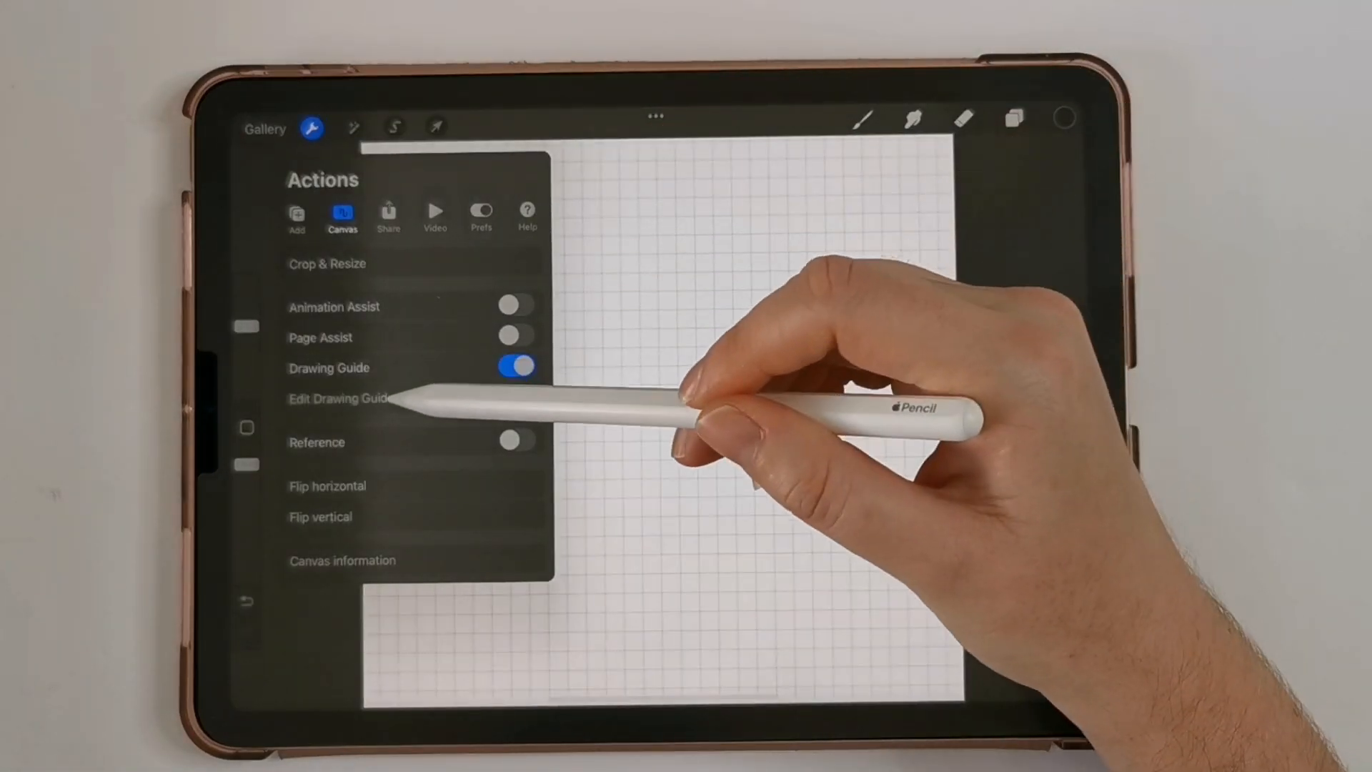
left_click(340, 398)
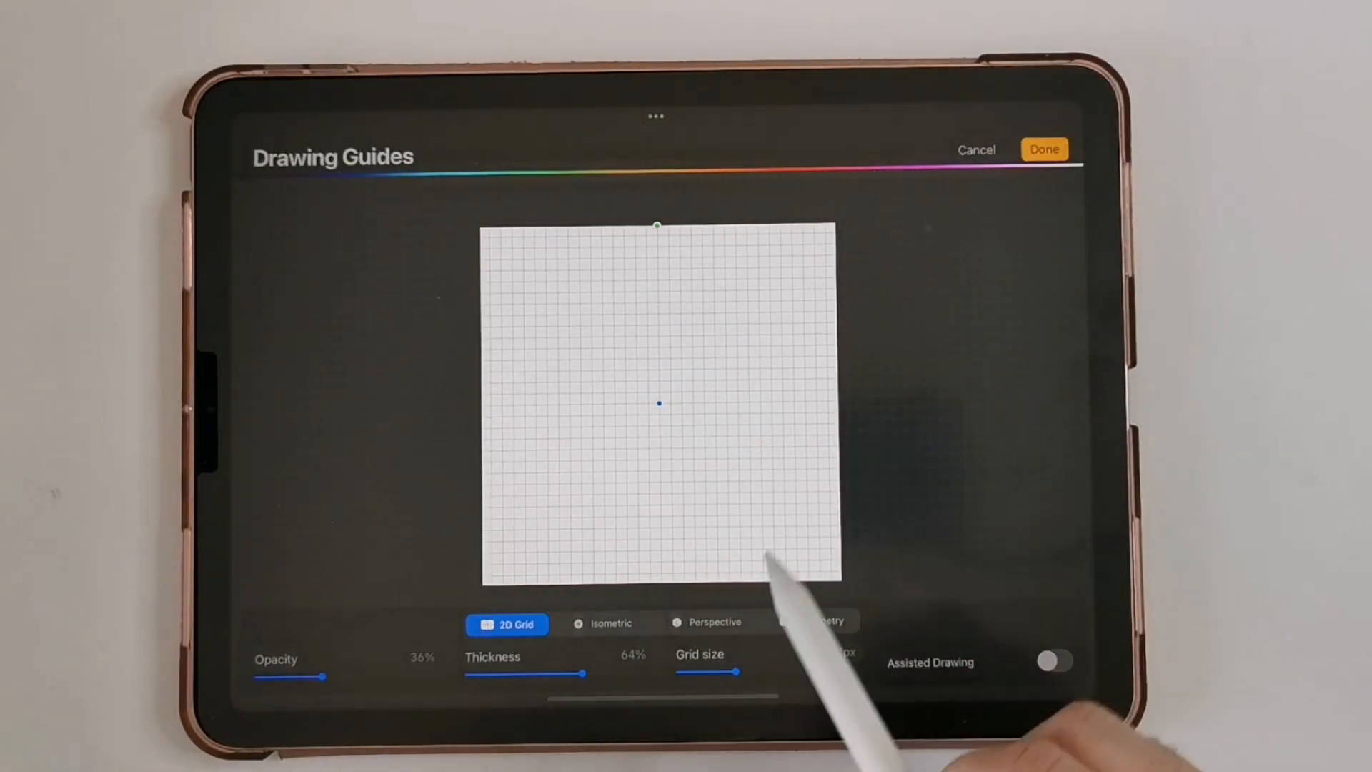
left_click_drag(734, 671, 858, 671)
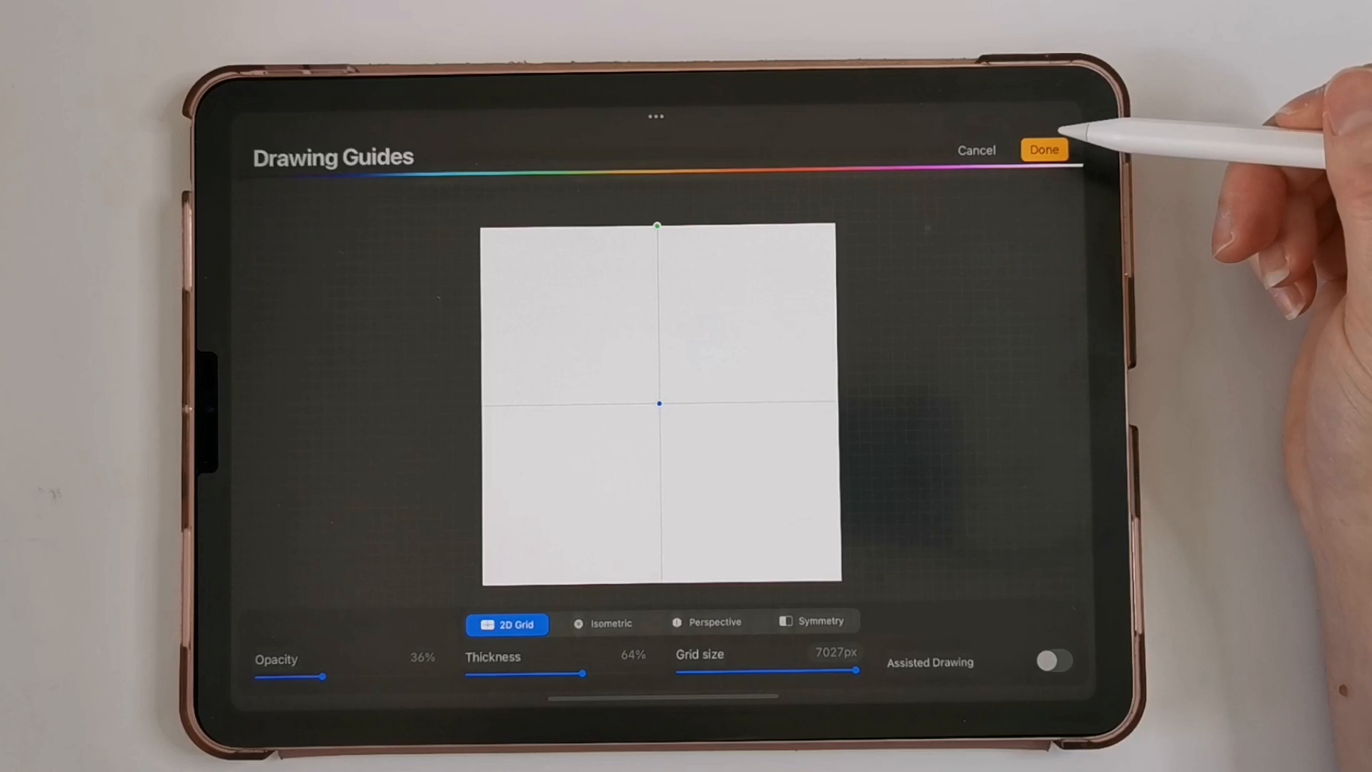
left_click_drag(582, 675, 586, 675)
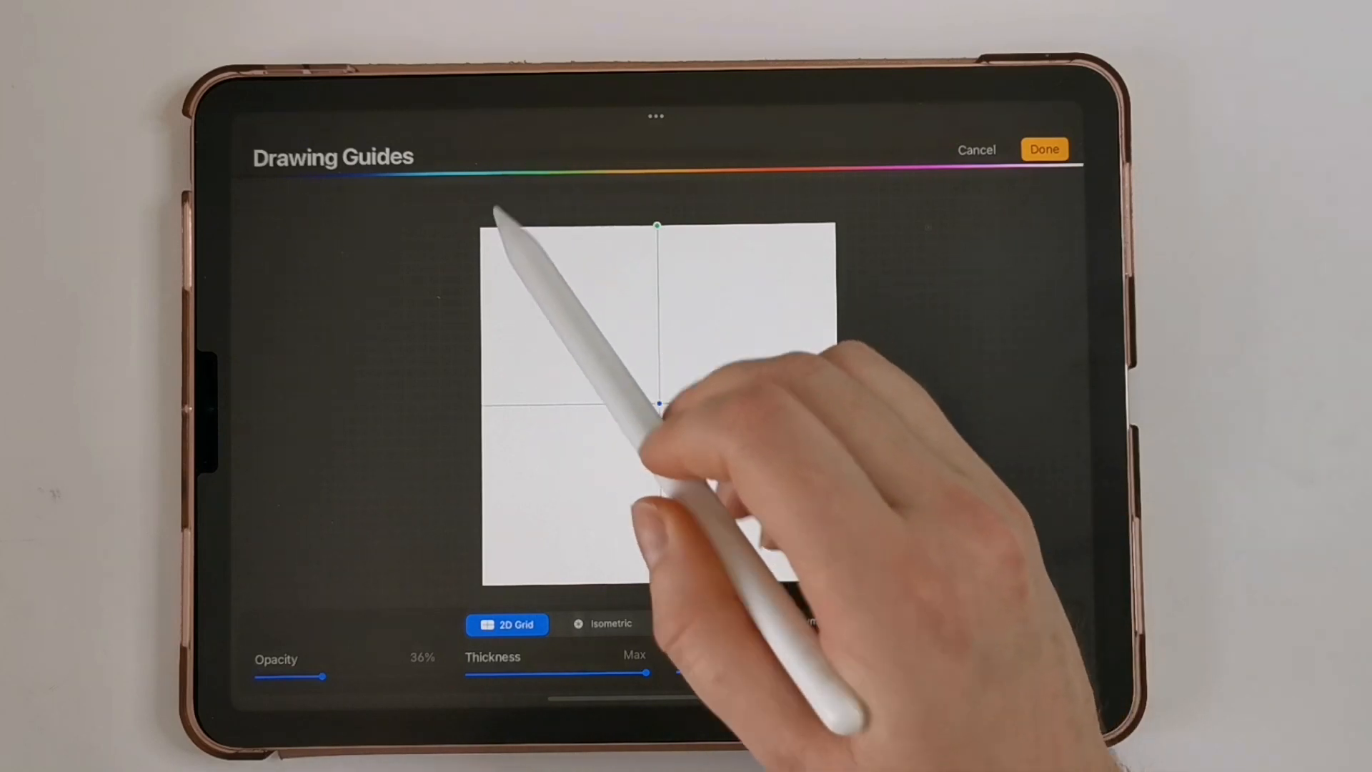
left_click_drag(321, 677, 376, 676)
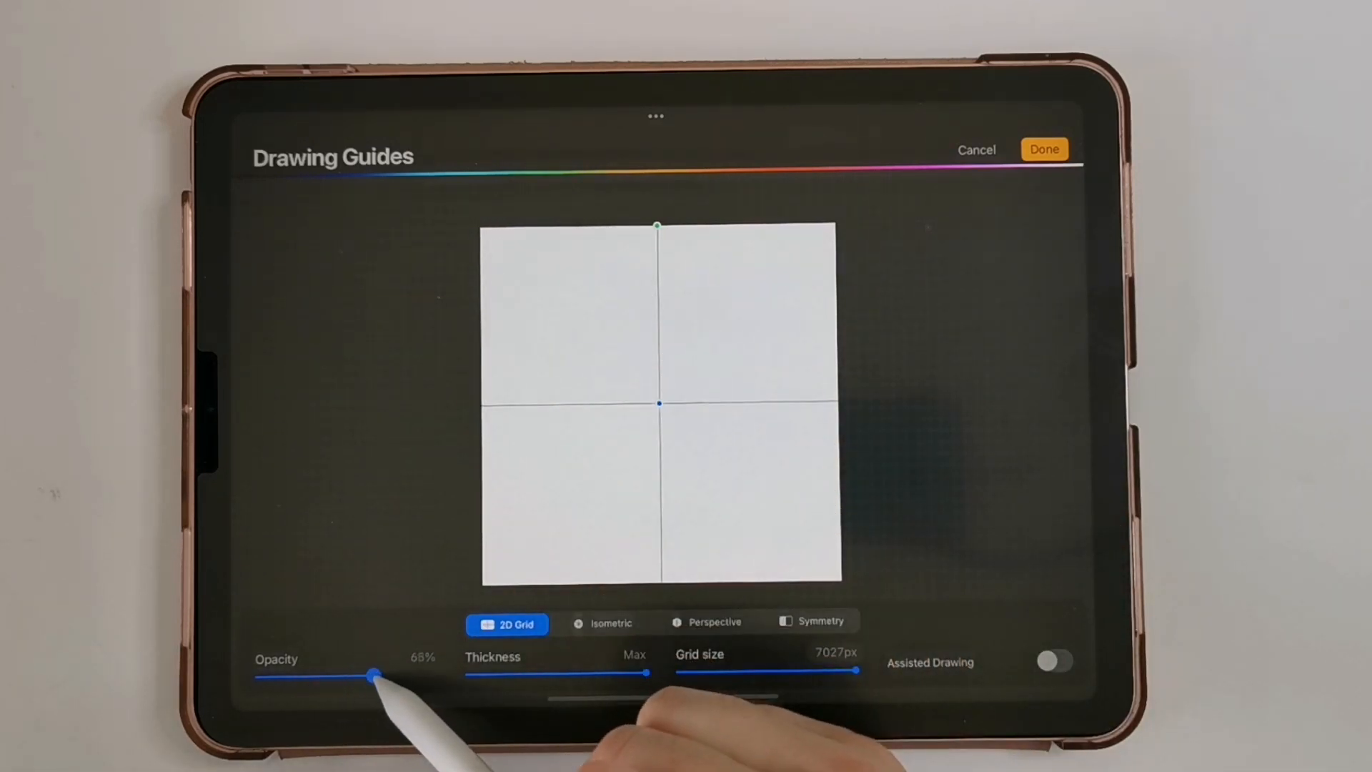
left_click_drag(375, 676, 421, 675)
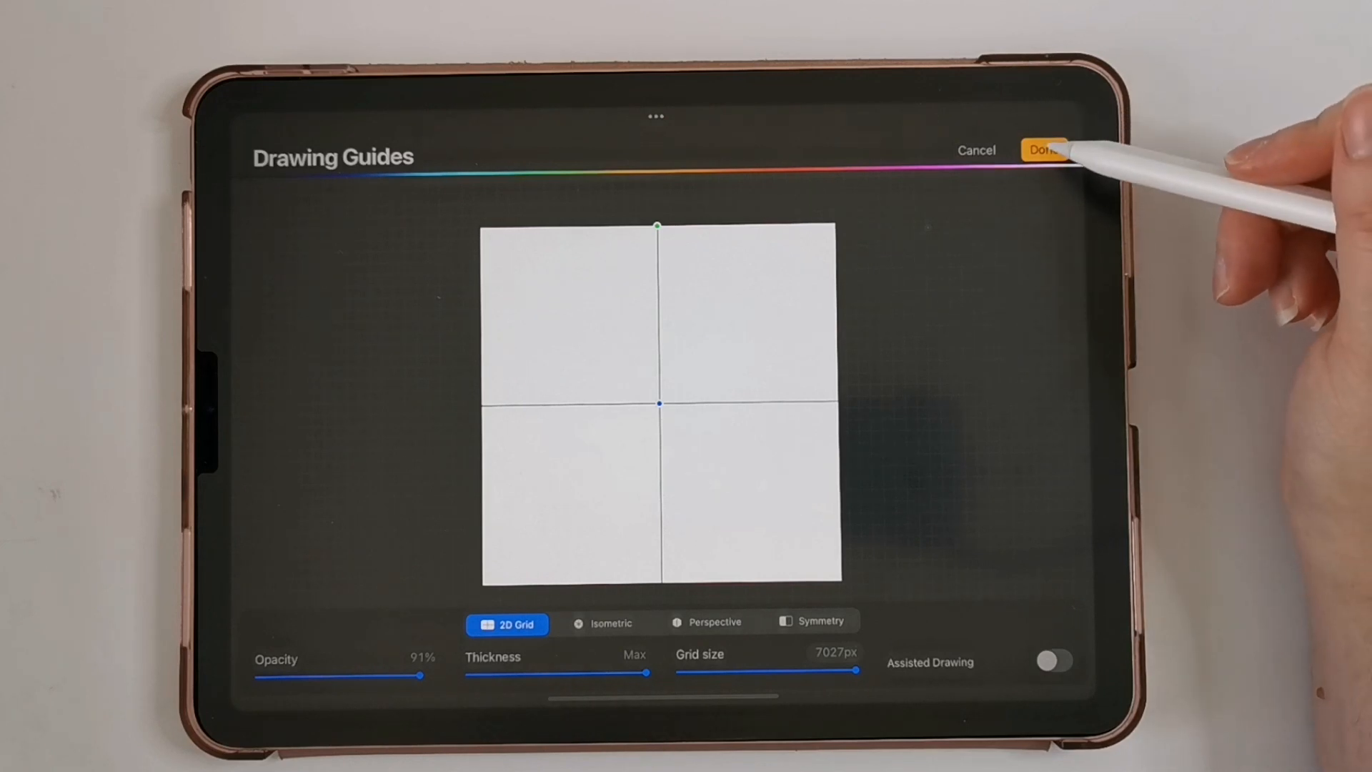
left_click(1044, 149)
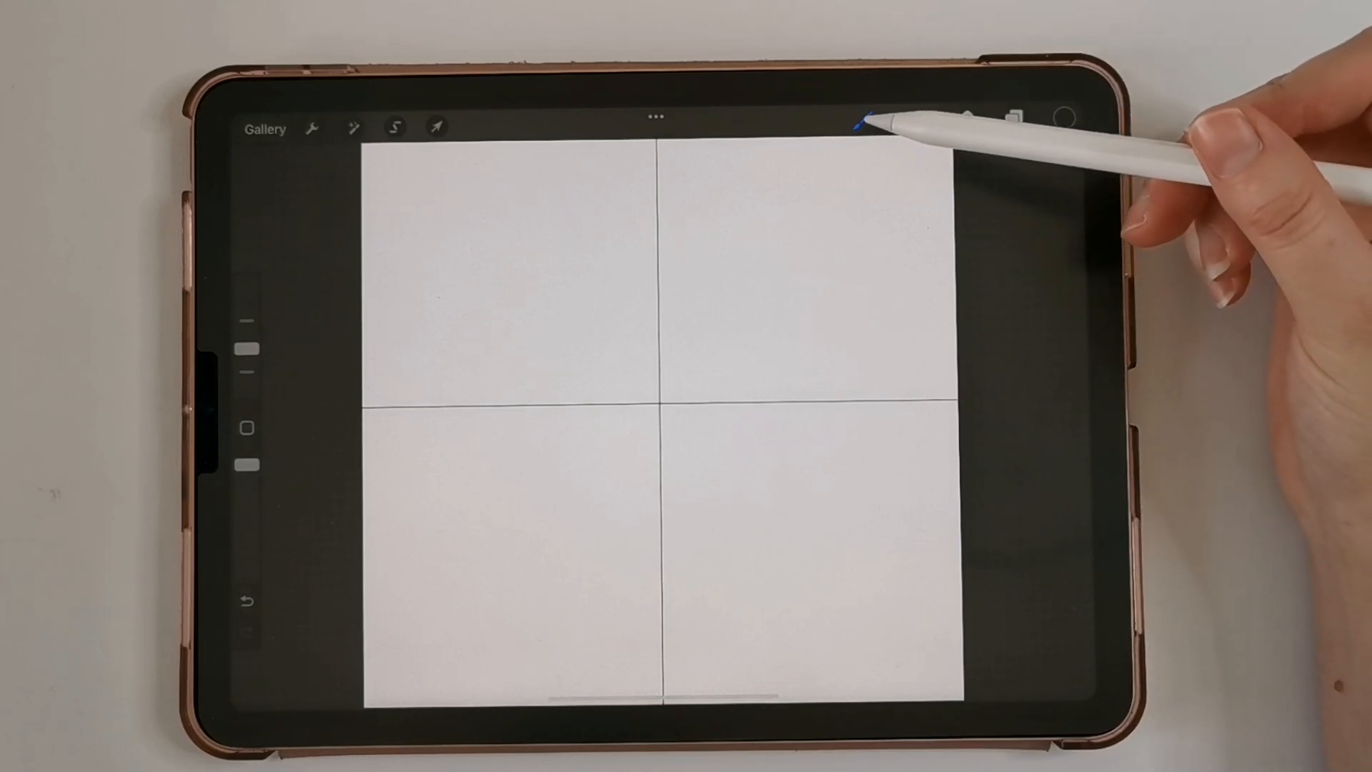
left_click(863, 123)
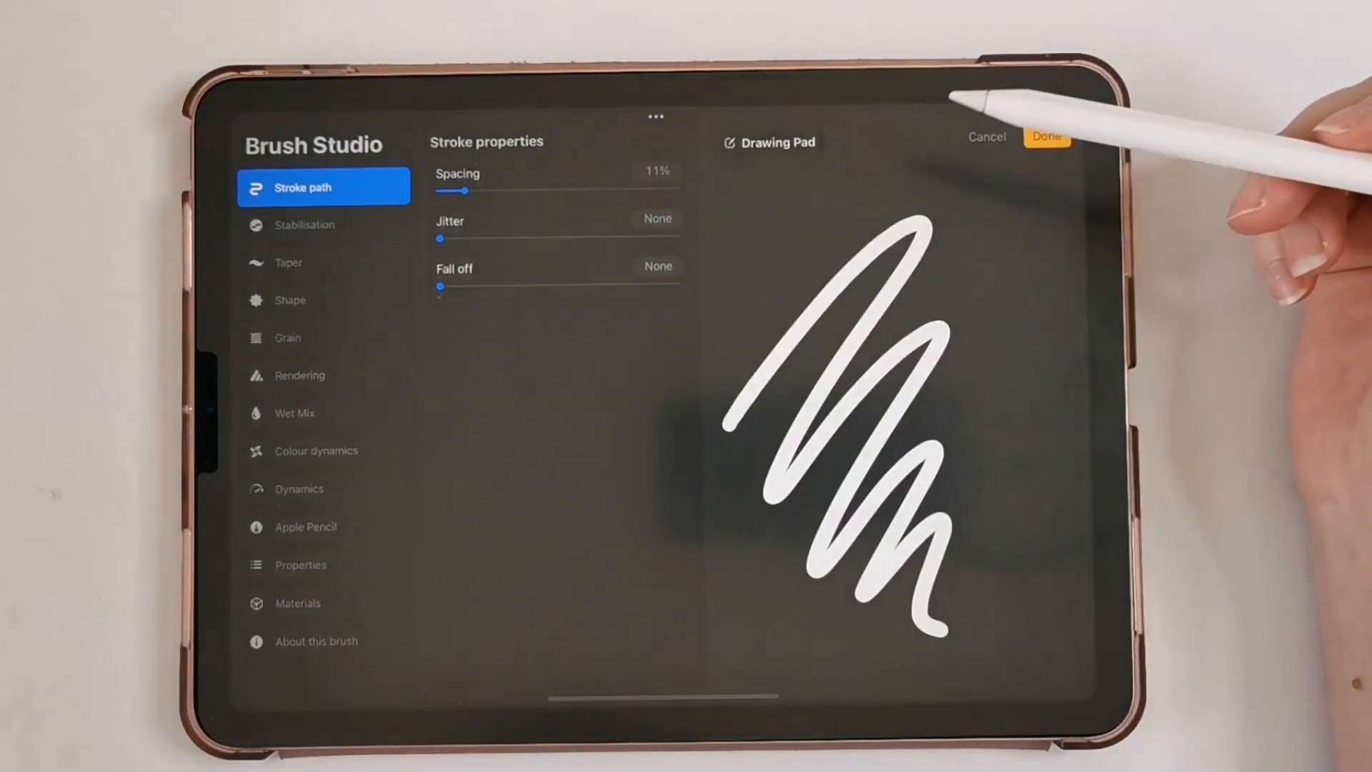
left_click(301, 565)
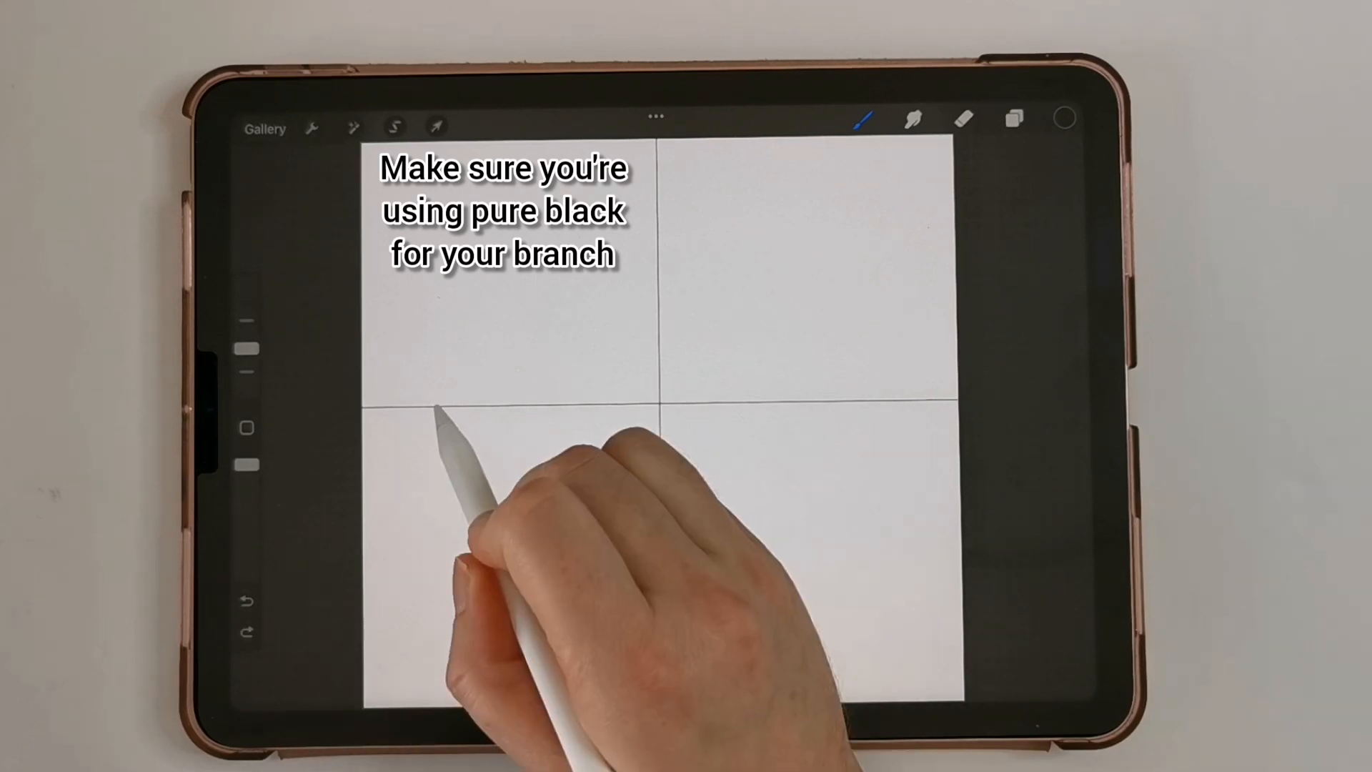
Step: Draw a black horizontal stem and a curved leaf reaching toward the top right
left_click_drag(429, 412, 660, 402)
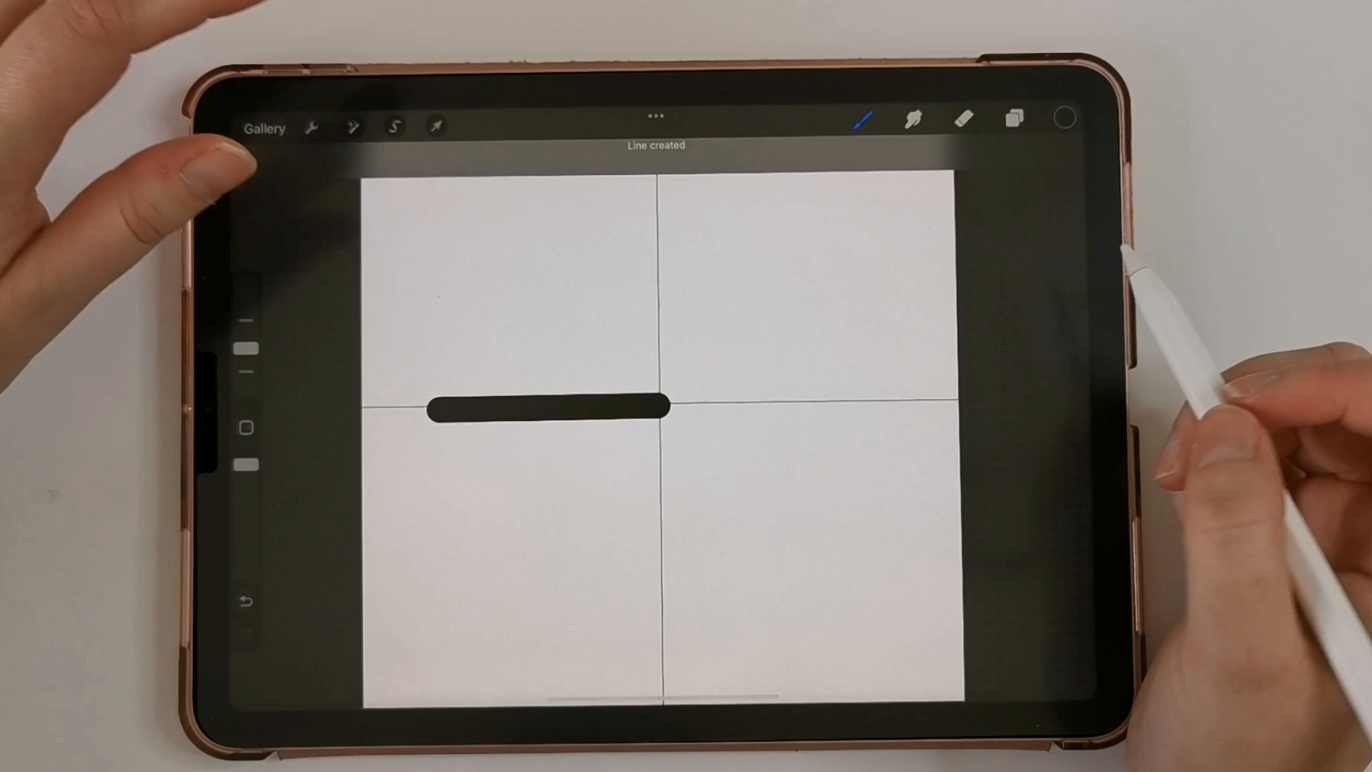
left_click(434, 126)
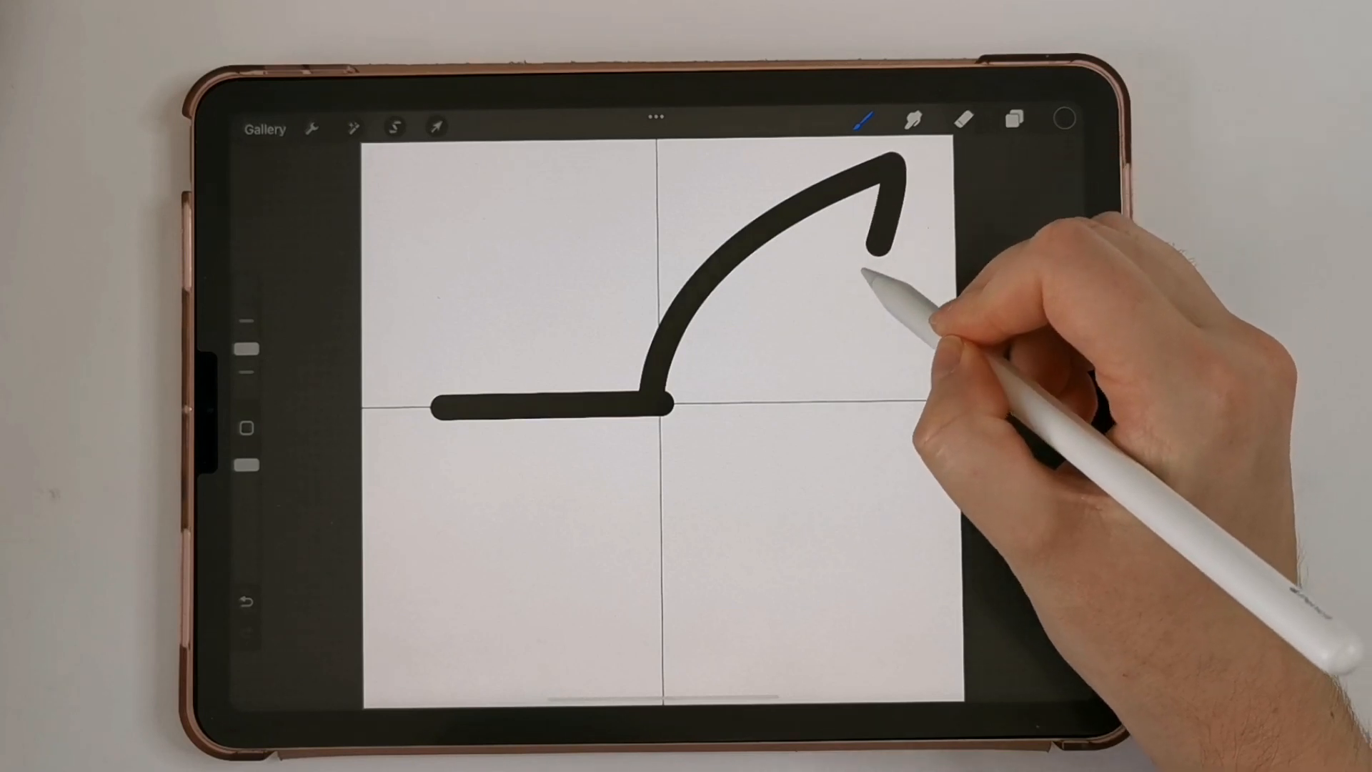
left_click_drag(884, 254, 666, 412)
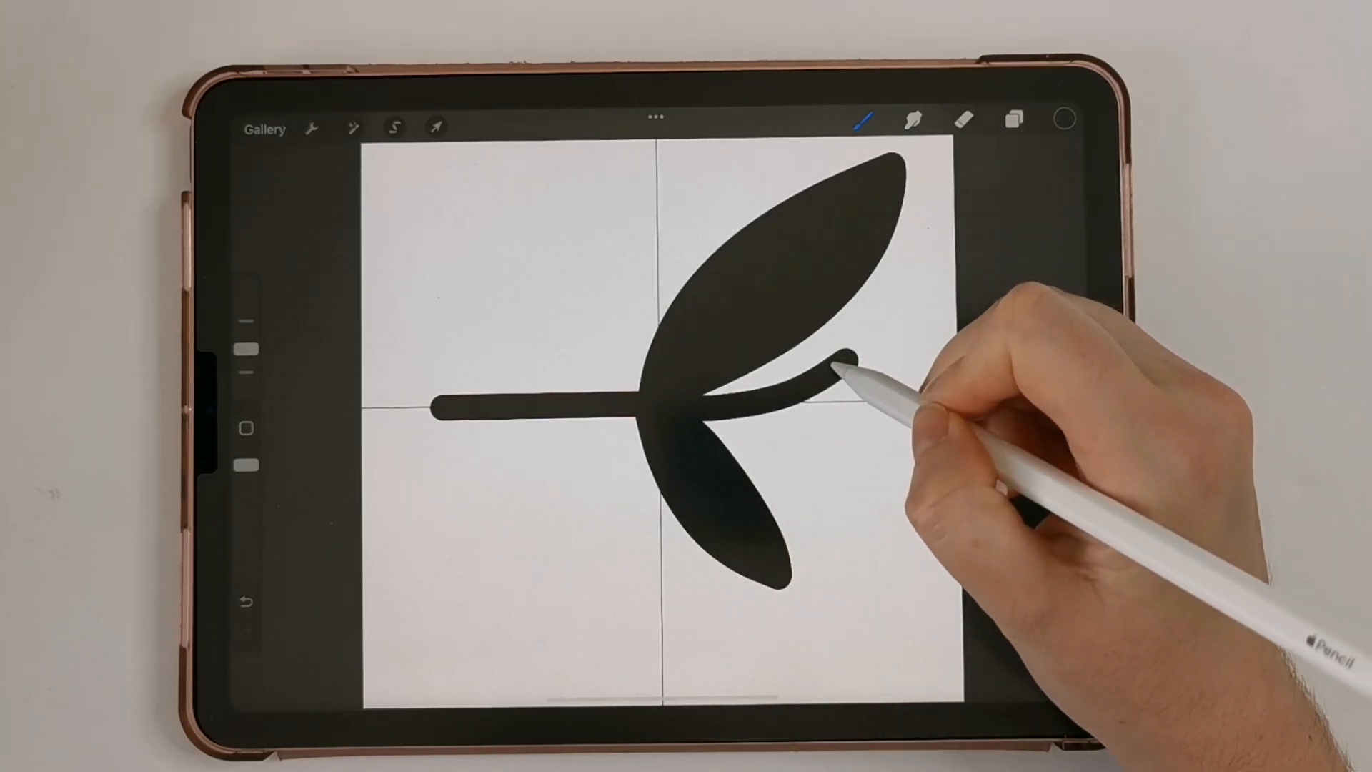
Step: Draw a small black-filled leaf at the tip of the curving twig
left_click_drag(840, 359, 909, 307)
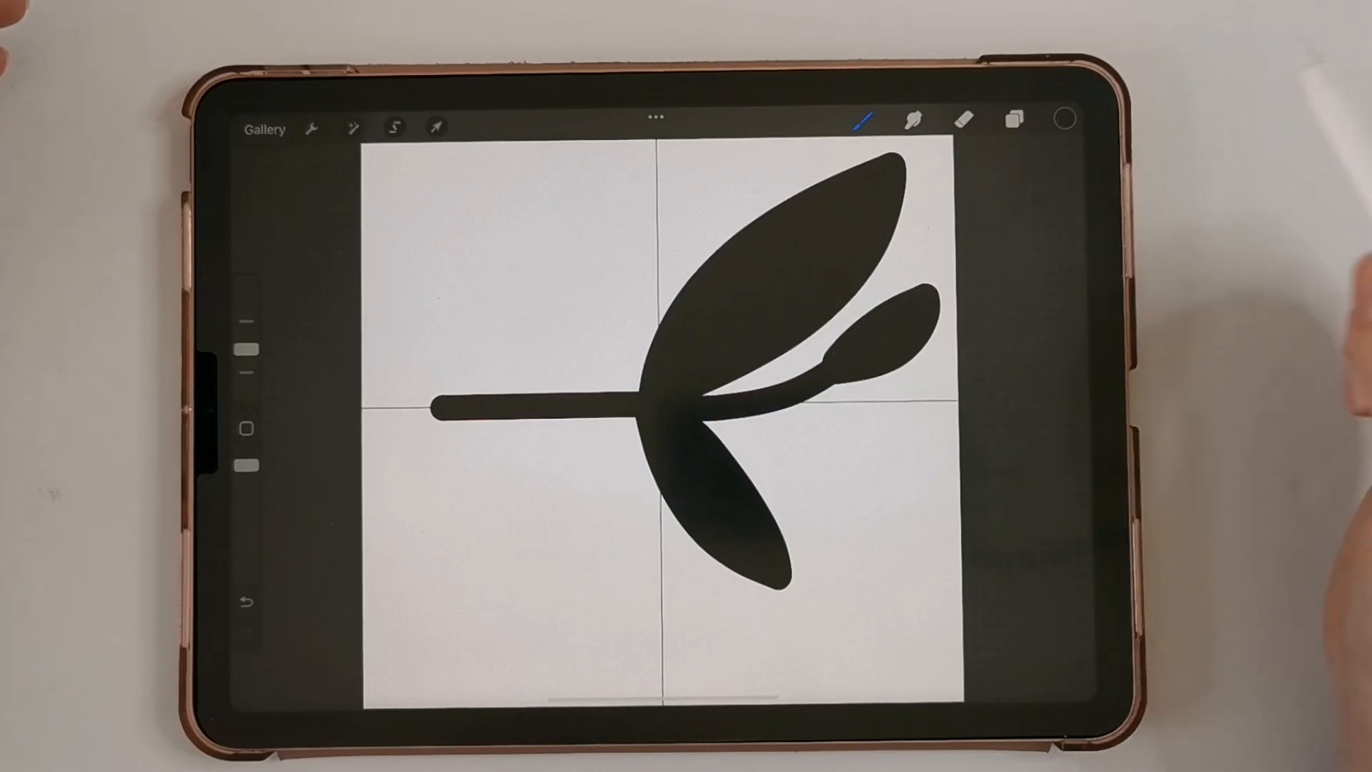
left_click(310, 129)
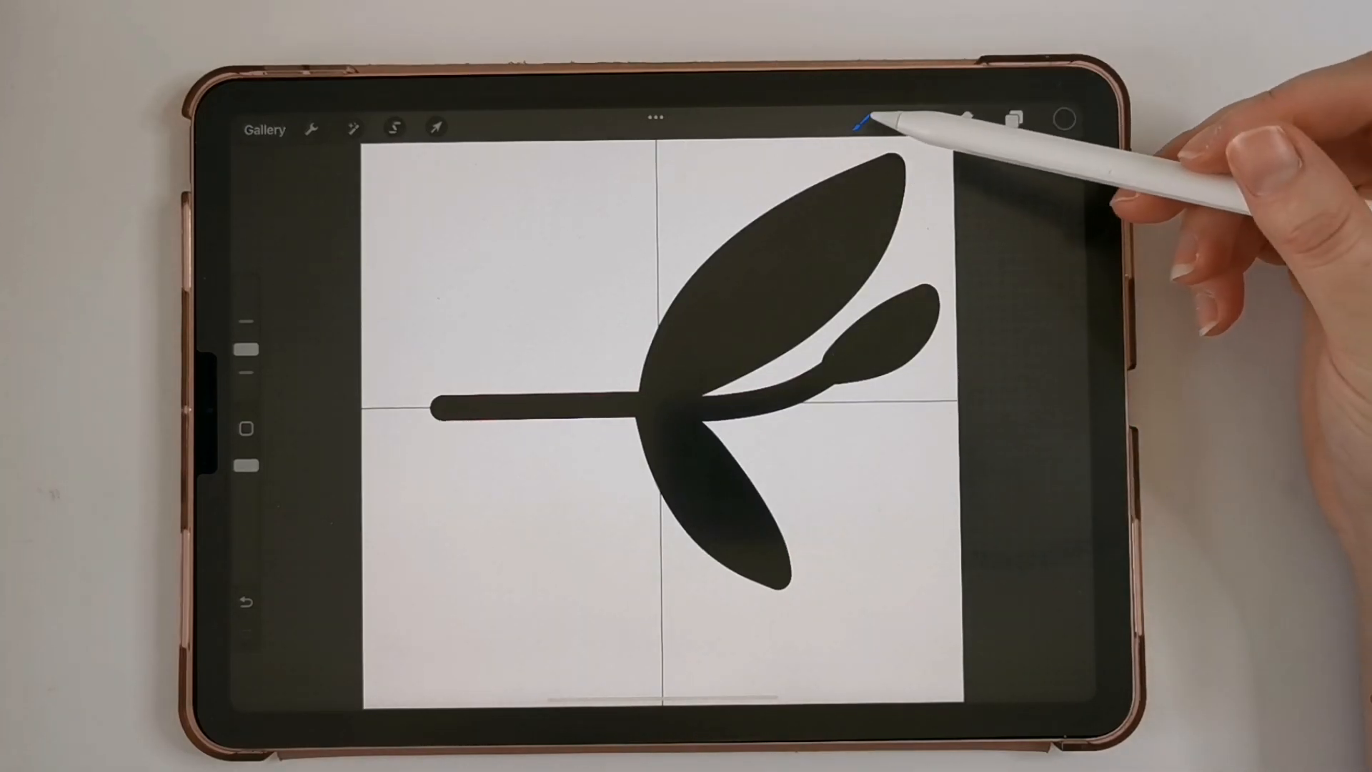
Step: Open the Brush Library and scroll to the monoline brush
left_click(858, 121)
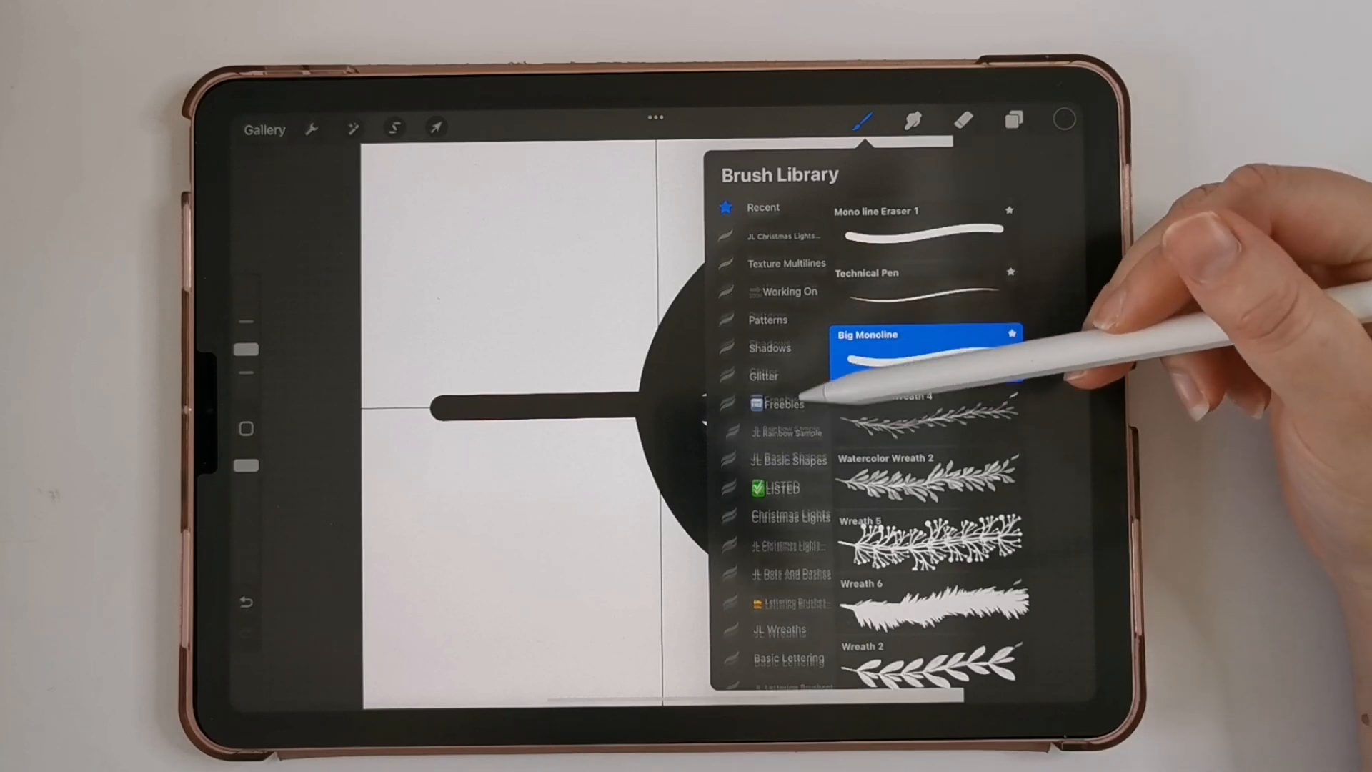
scroll("down", 3)
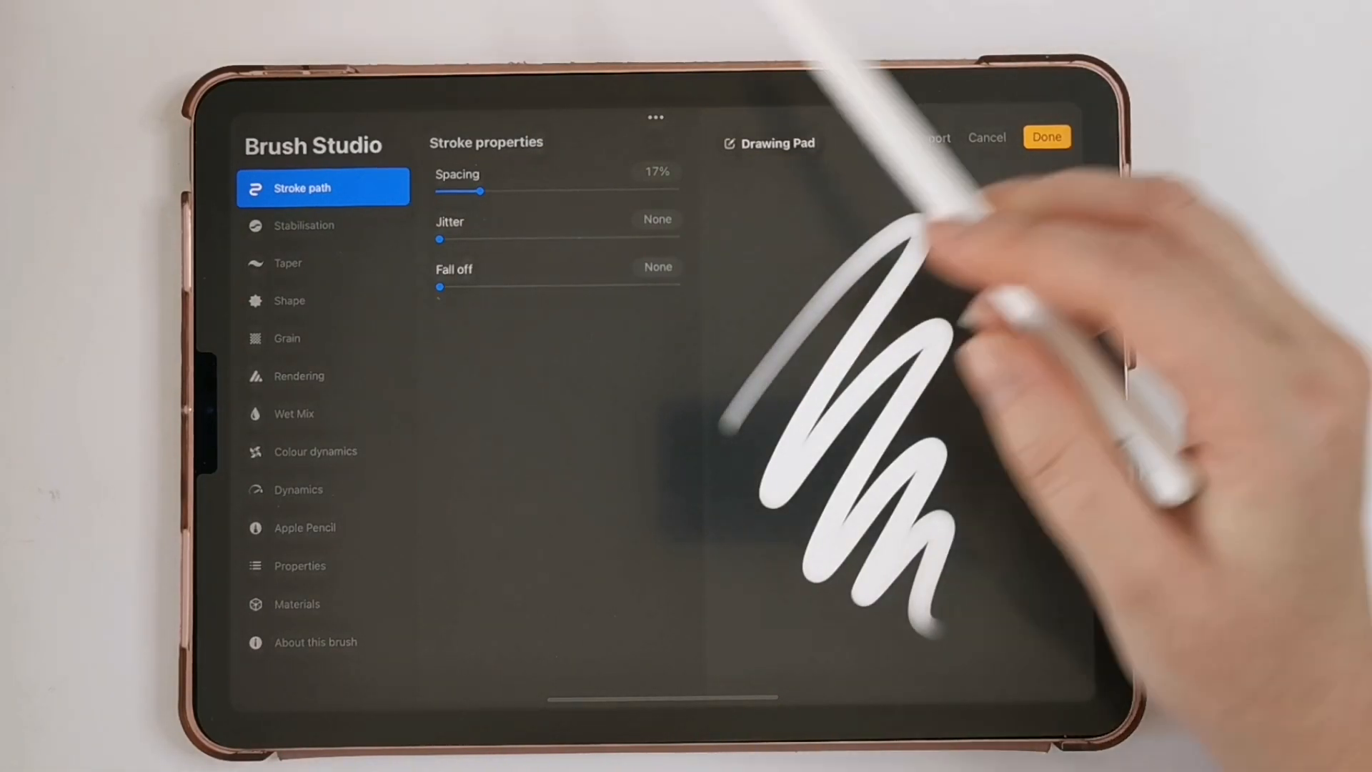
Step: Replace the brush's Shape Source with the pasted sprig image
left_click(290, 301)
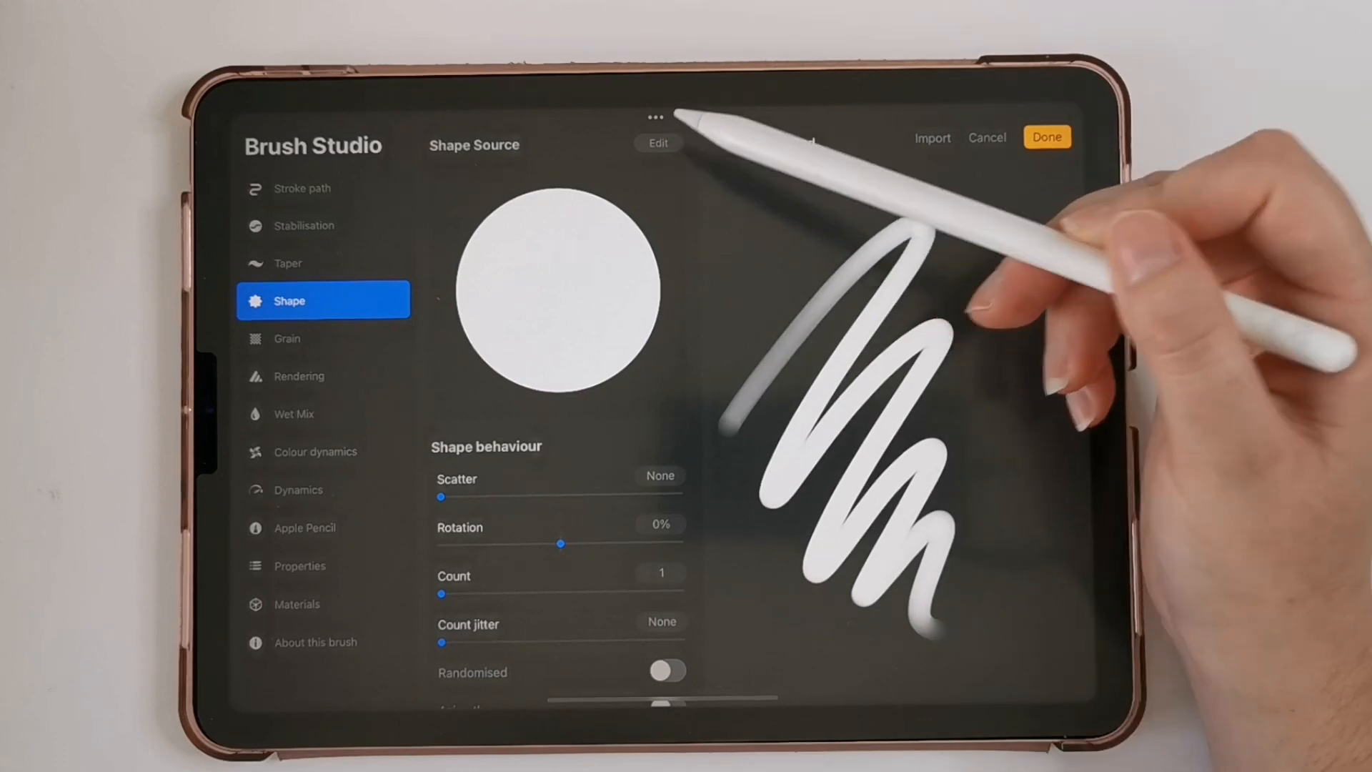
left_click(932, 137)
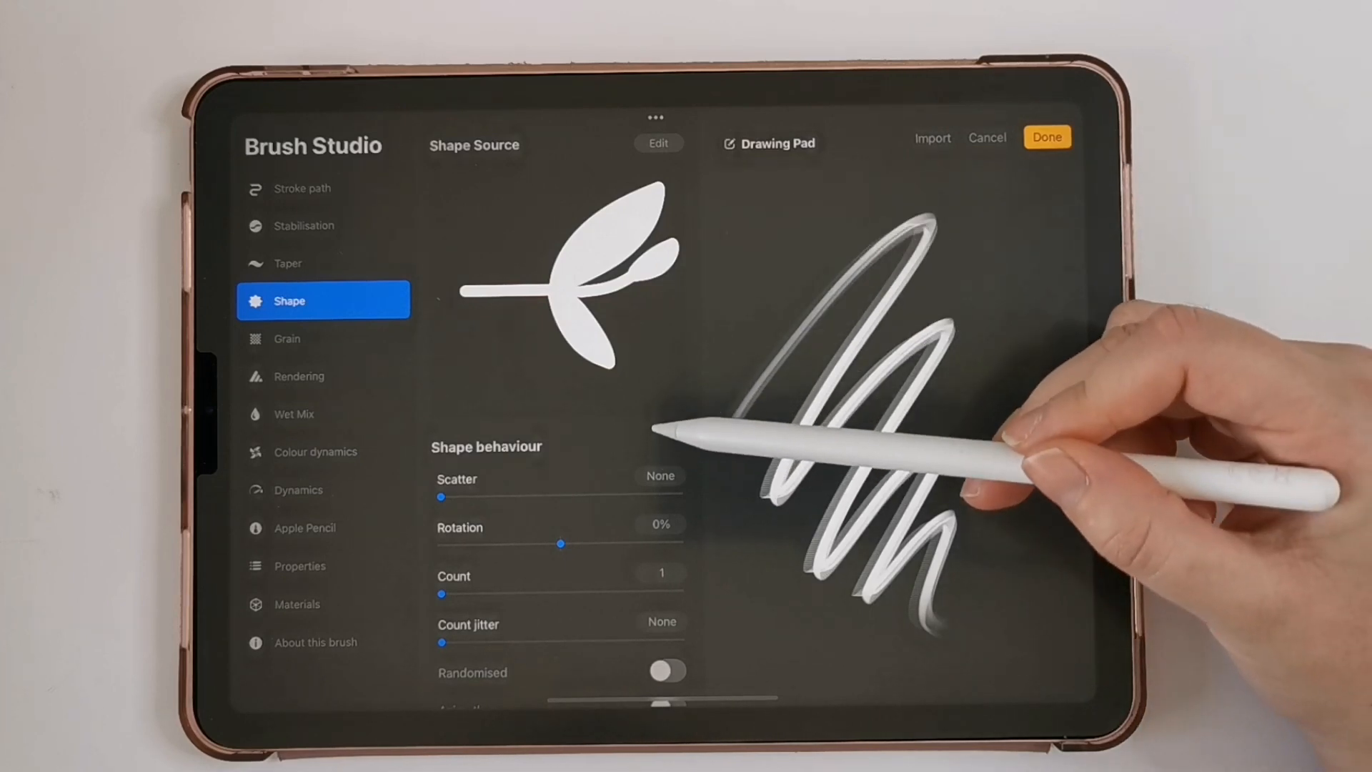
scroll("down", 3)
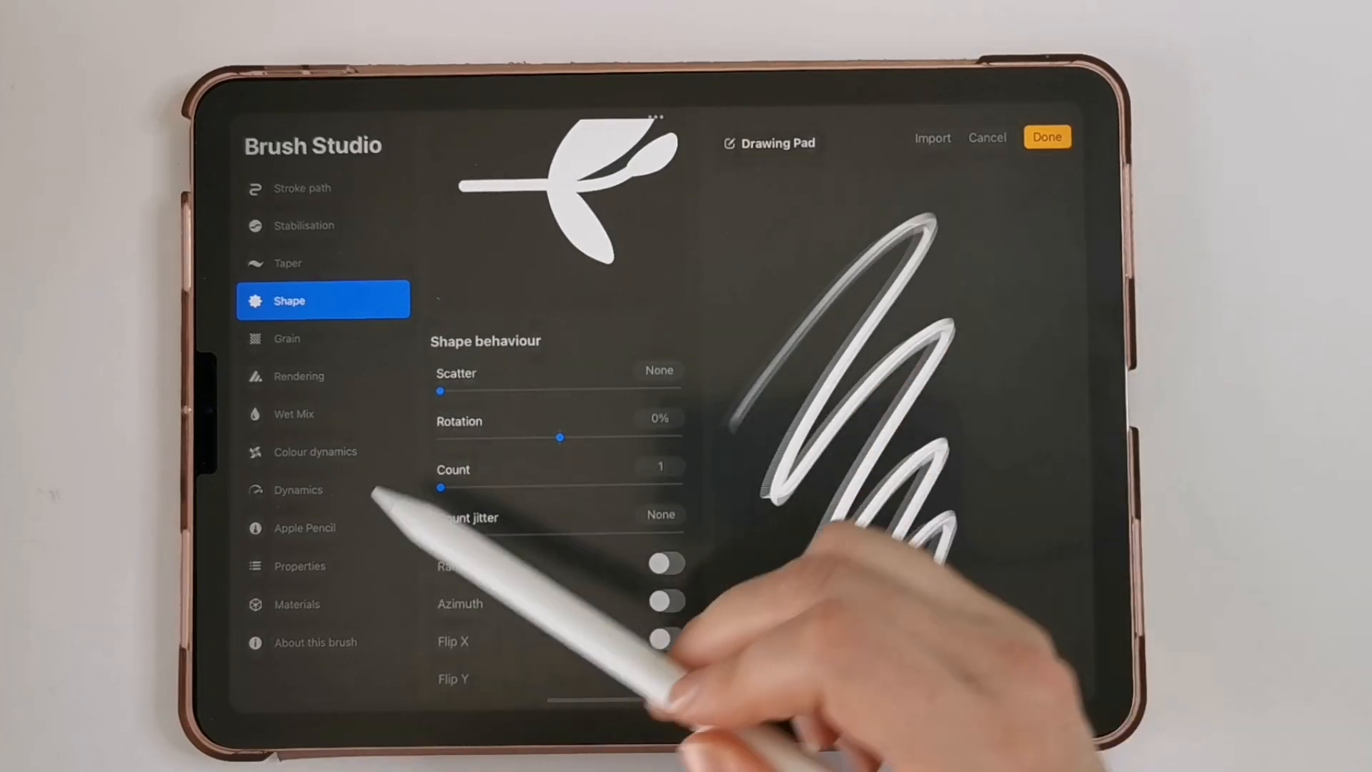
Step: Set Pressure Opacity to None and Shape Rotation to Follow stroke
left_click(304, 527)
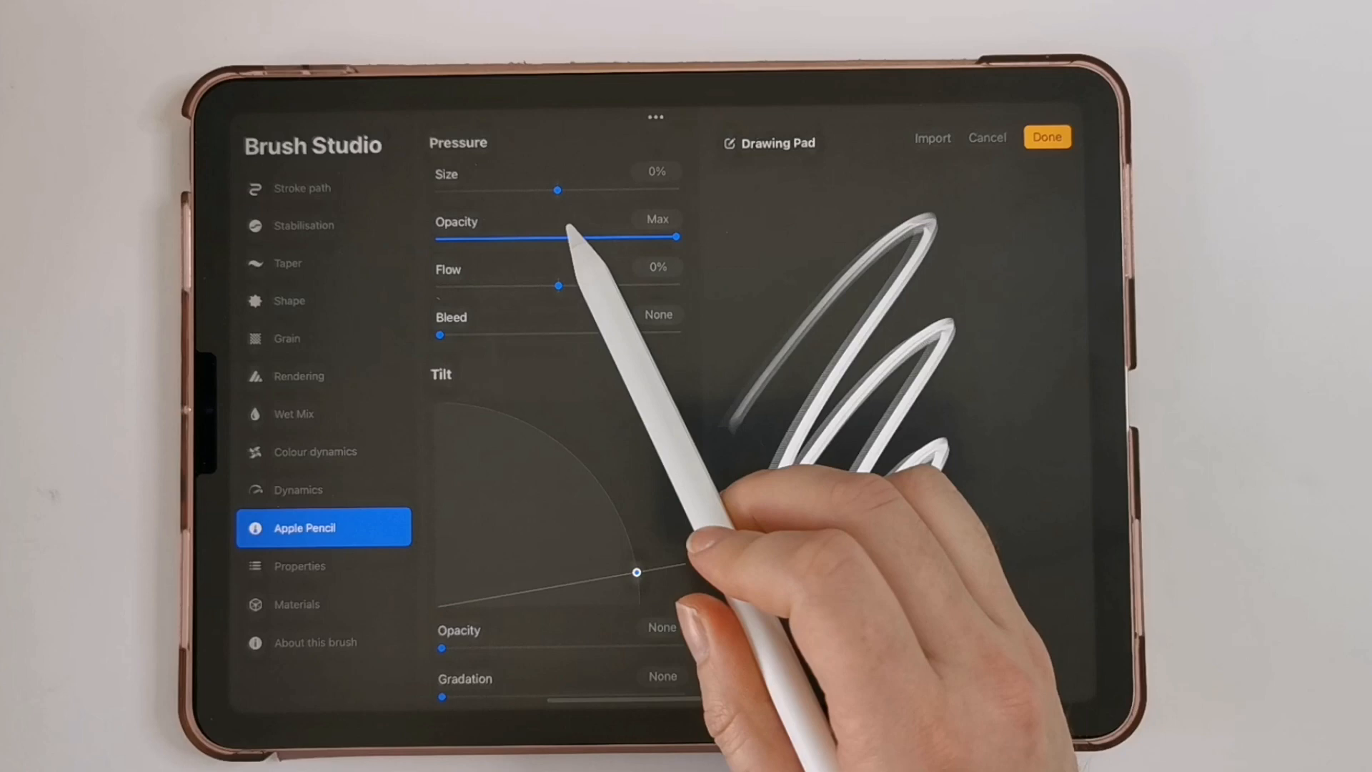
left_click_drag(674, 237, 438, 237)
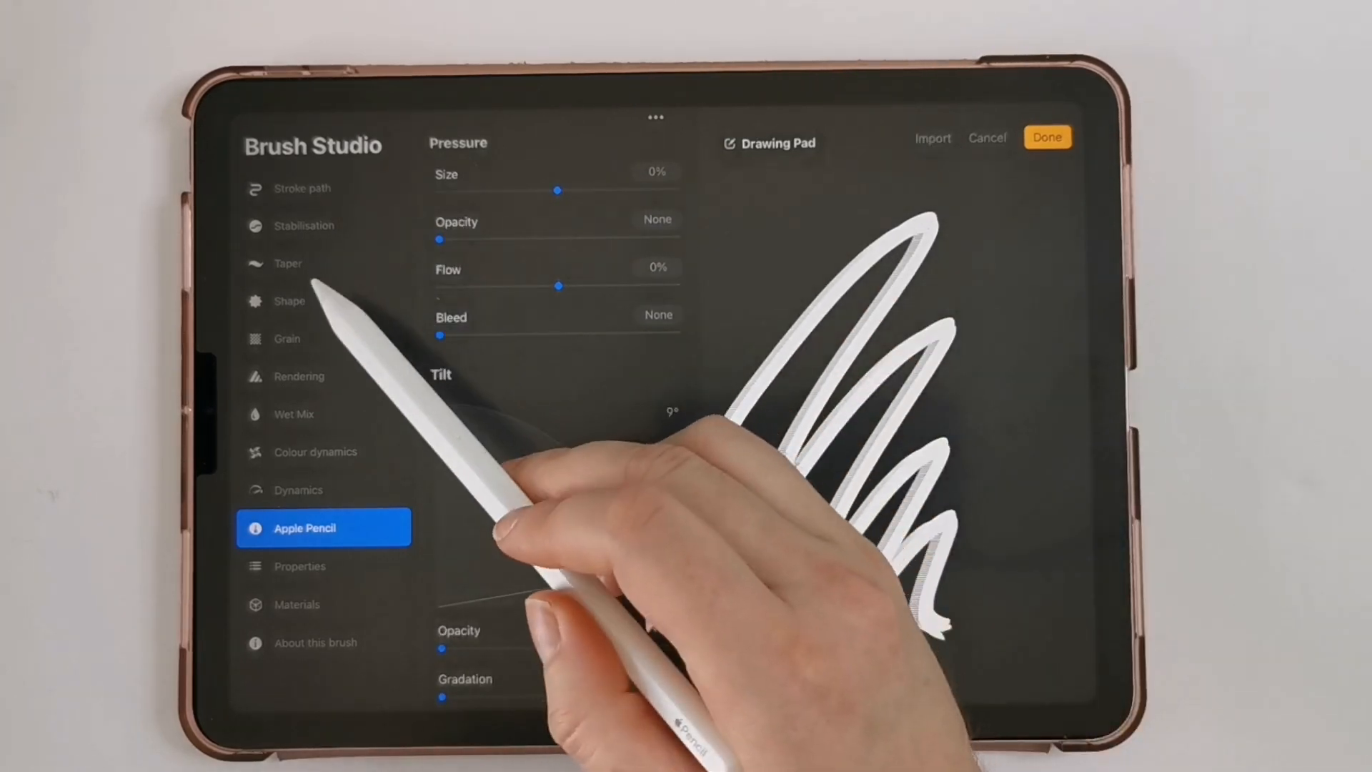
left_click(289, 301)
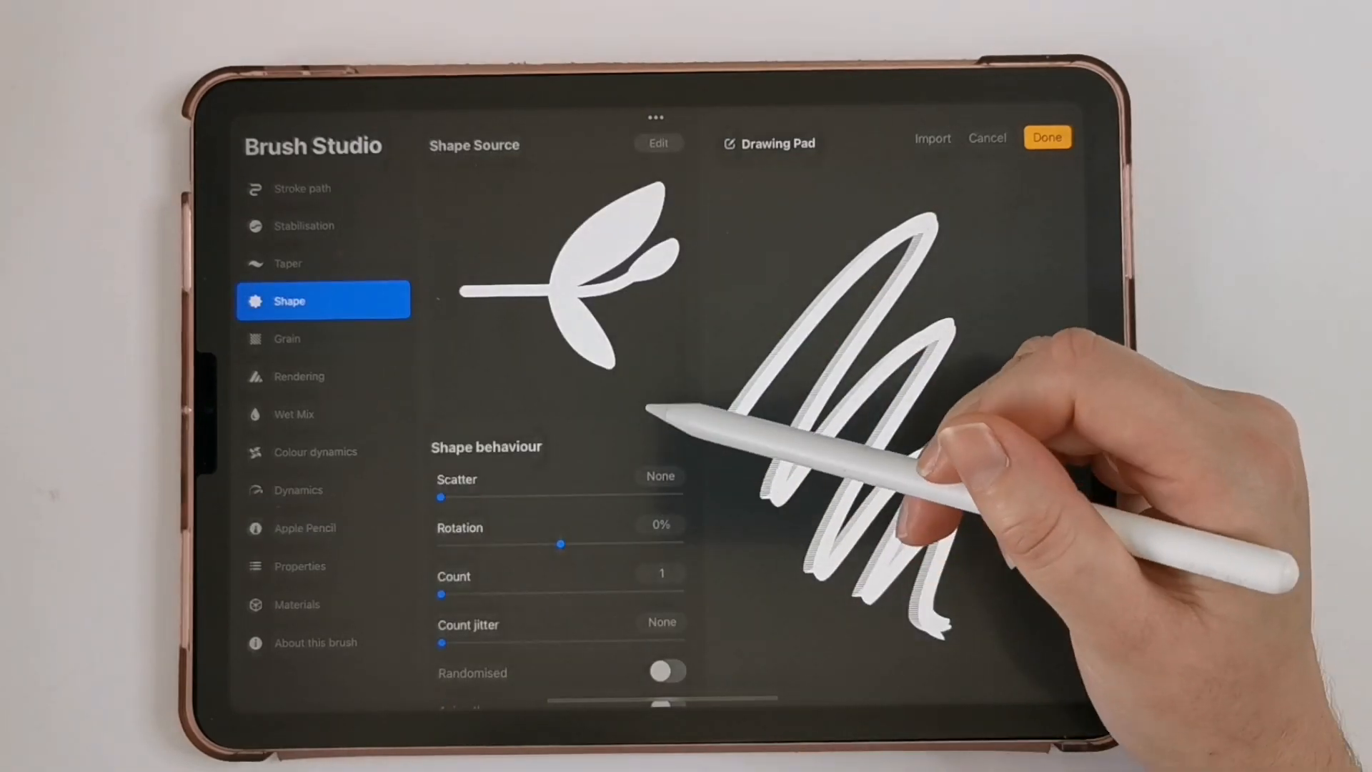
left_click_drag(561, 543, 588, 438)
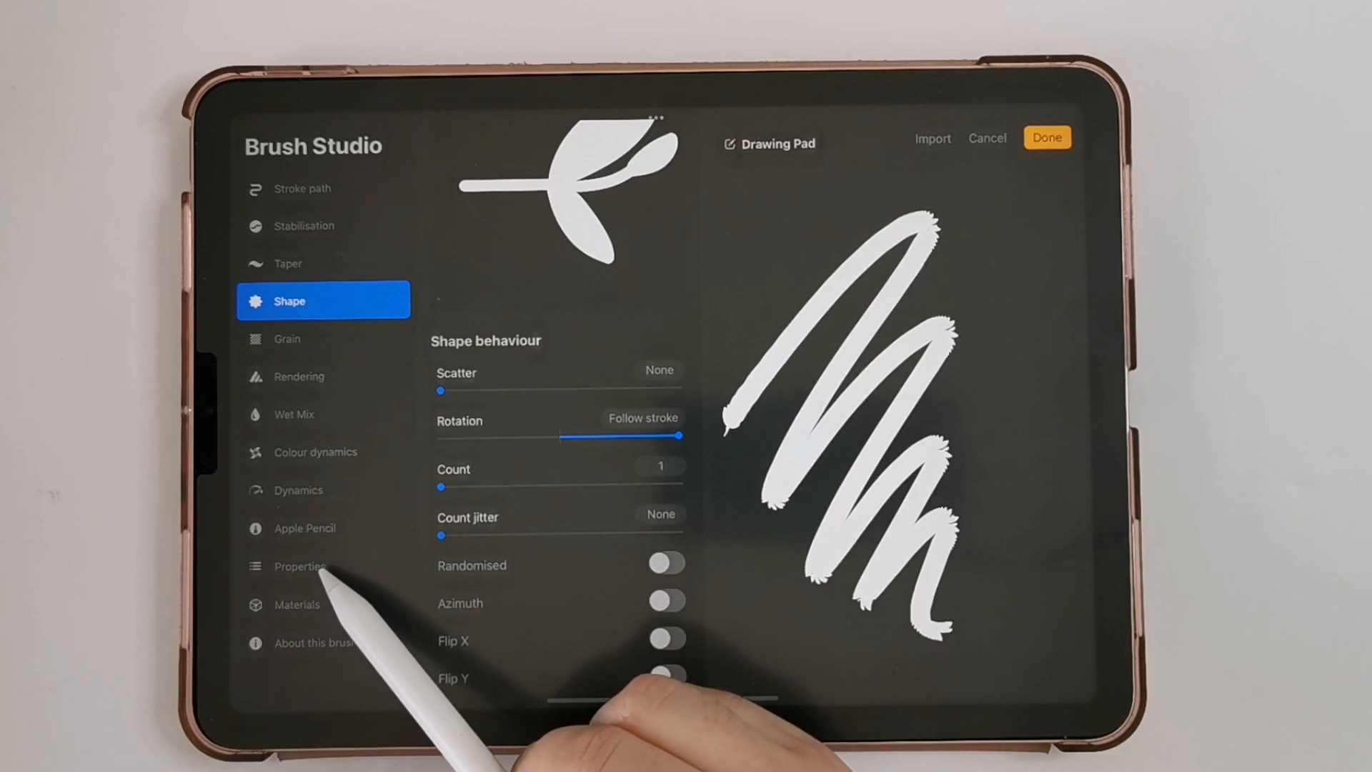
Step: Raise the brush's Maximum size in Properties to about 335%
left_click(299, 566)
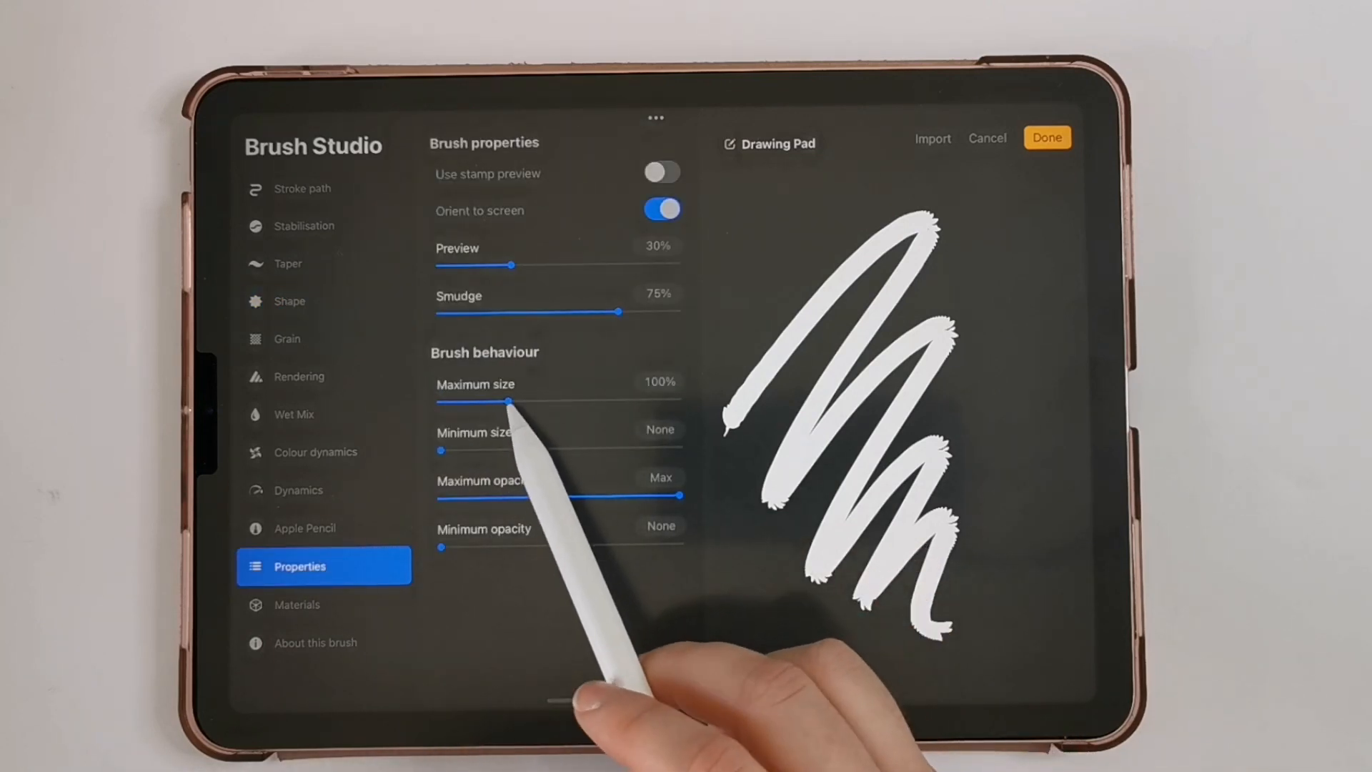
left_click_drag(507, 401, 556, 401)
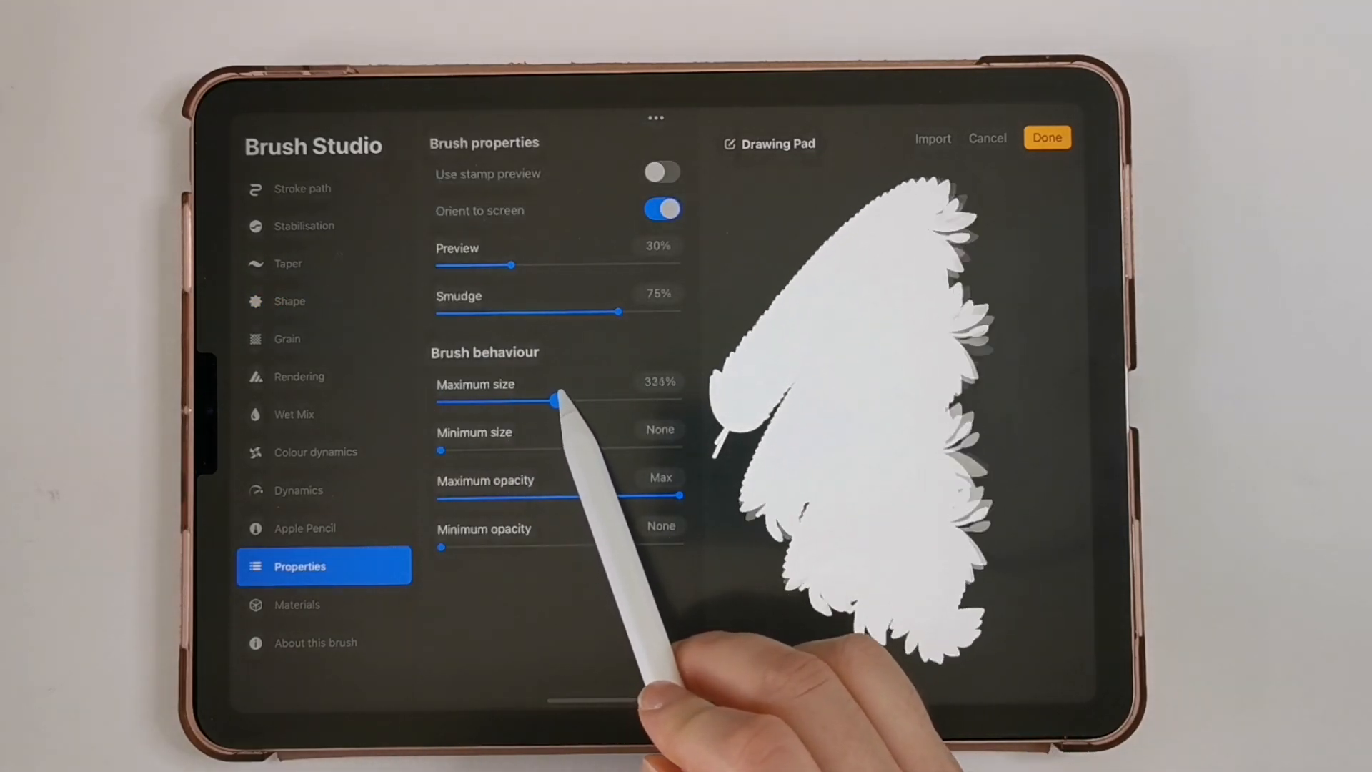
left_click_drag(553, 401, 574, 401)
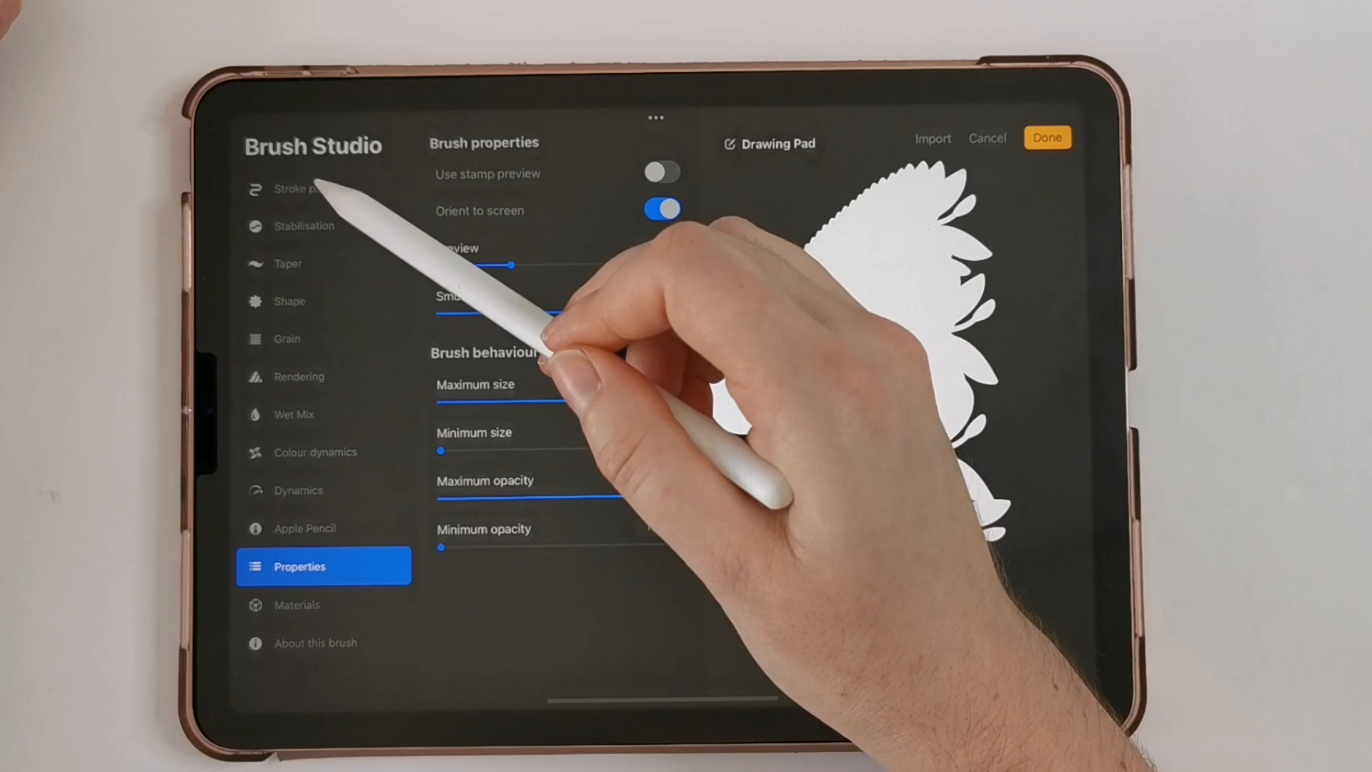
left_click(301, 189)
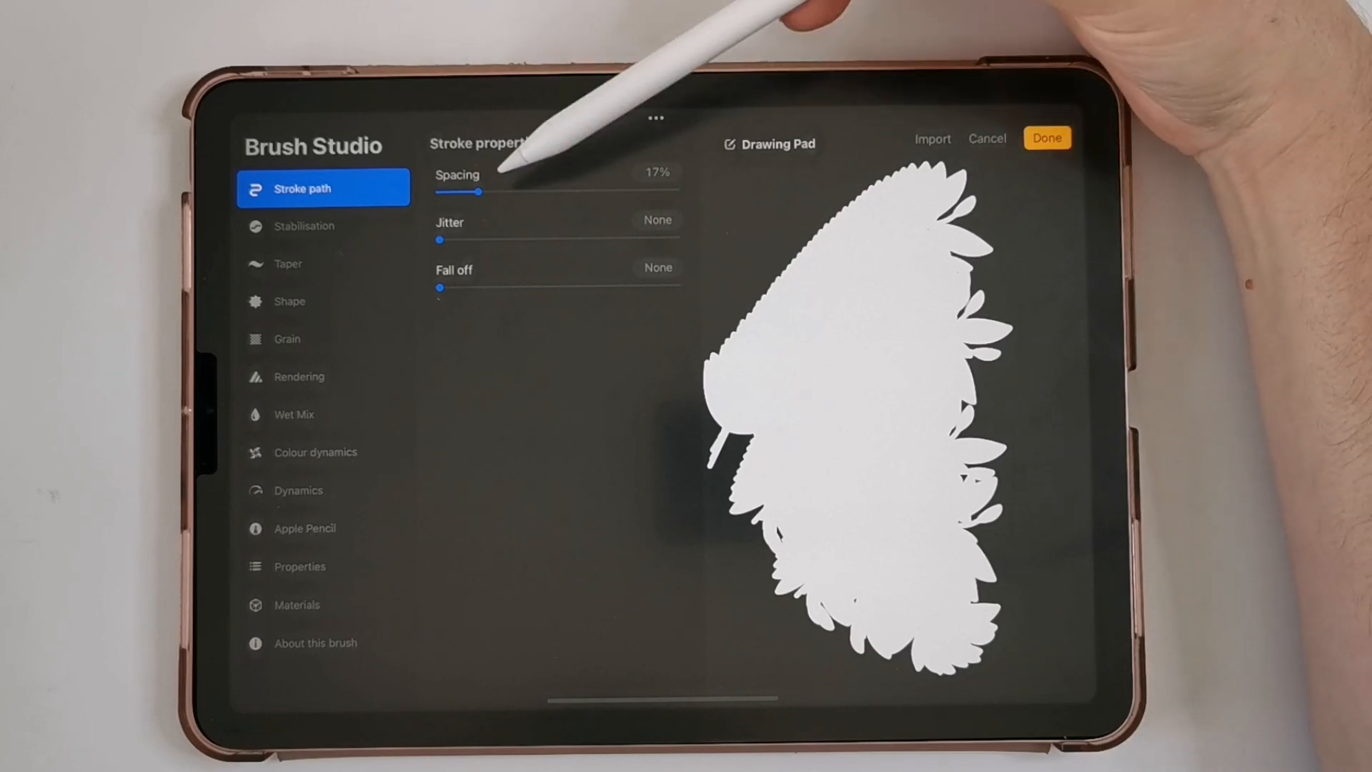
Step: Set Stroke path Spacing to 42% so sprig stamps spread apart
left_click_drag(477, 191, 501, 192)
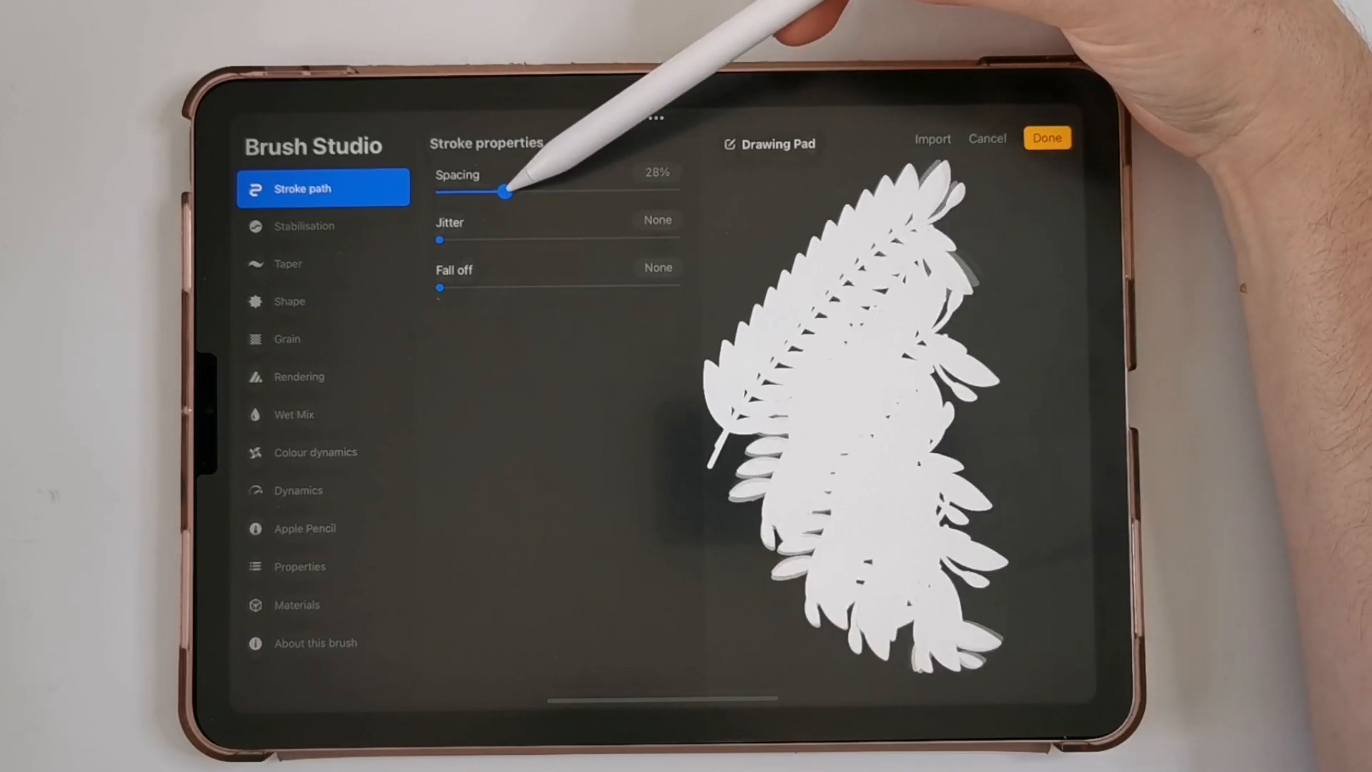
left_click_drag(501, 192, 539, 191)
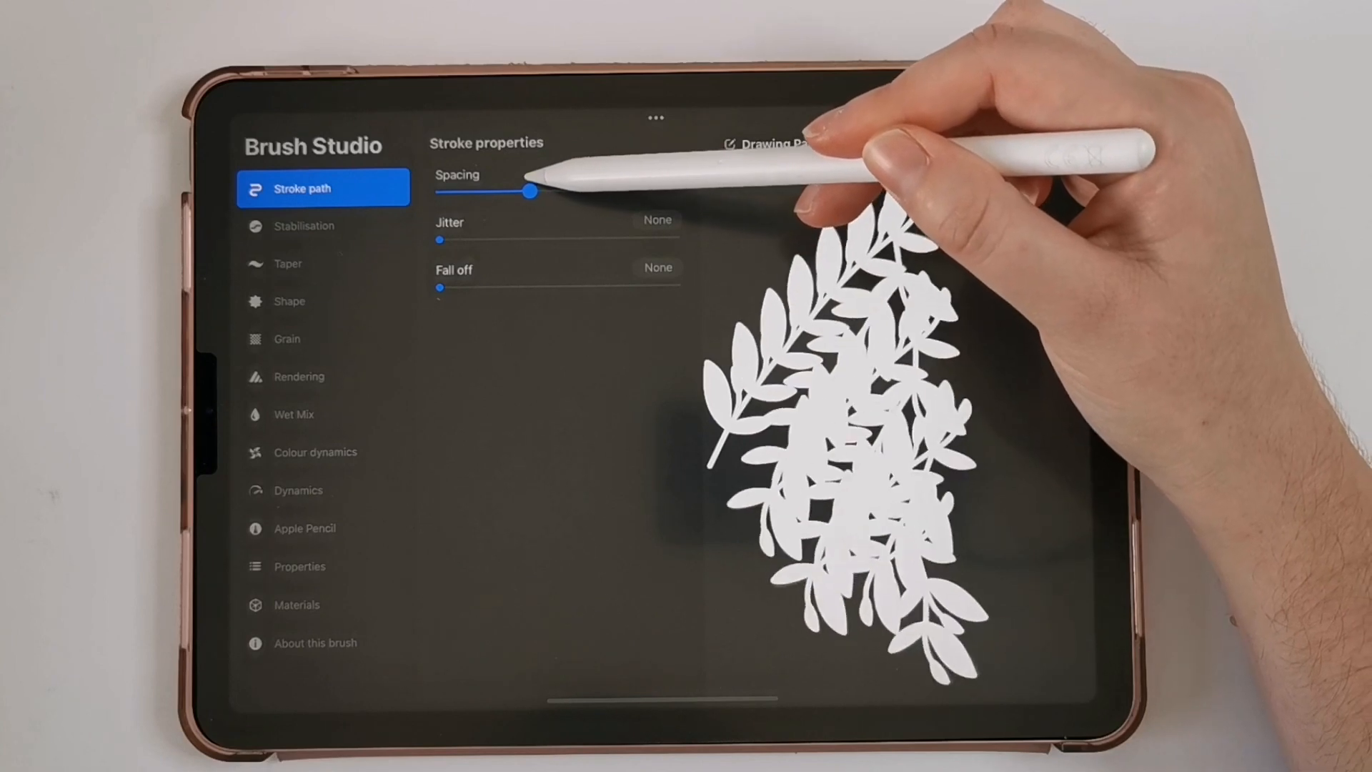
left_click_drag(531, 191, 502, 191)
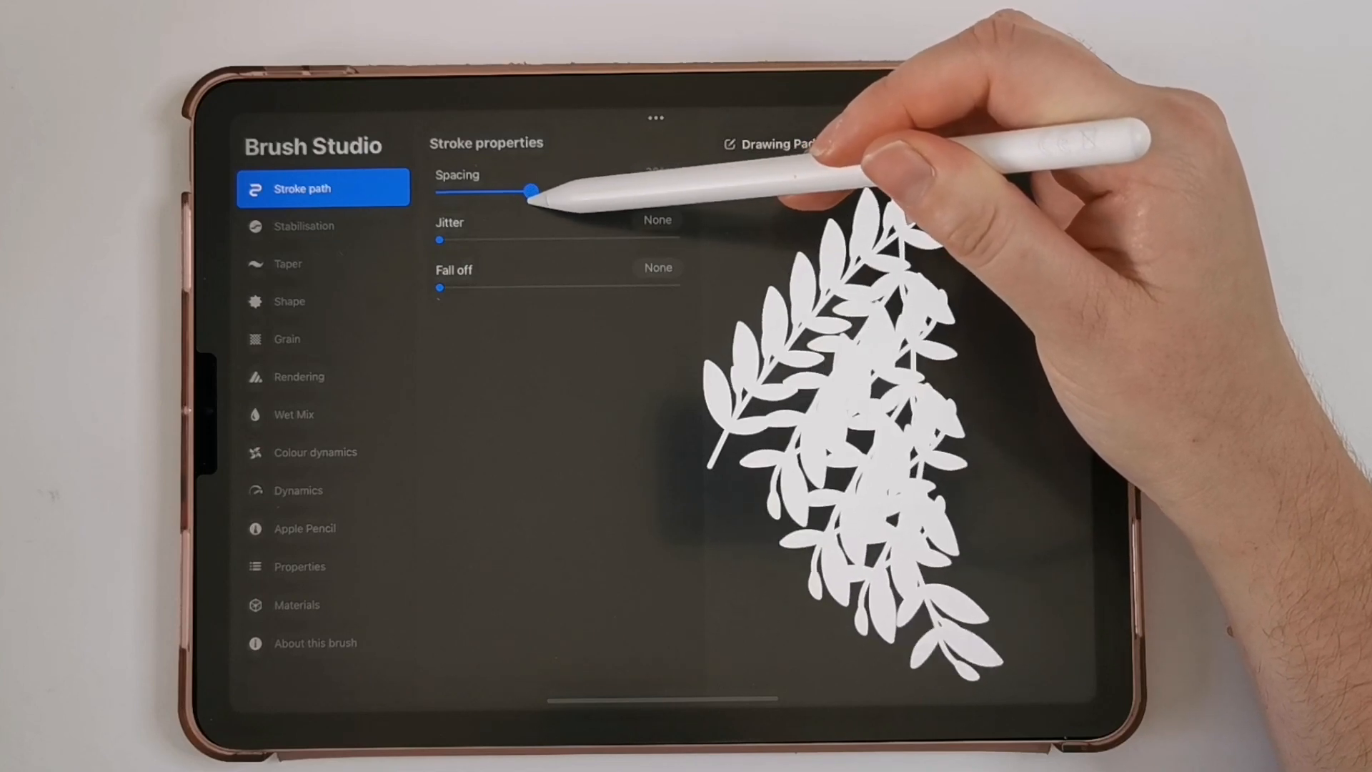
left_click_drag(527, 191, 538, 190)
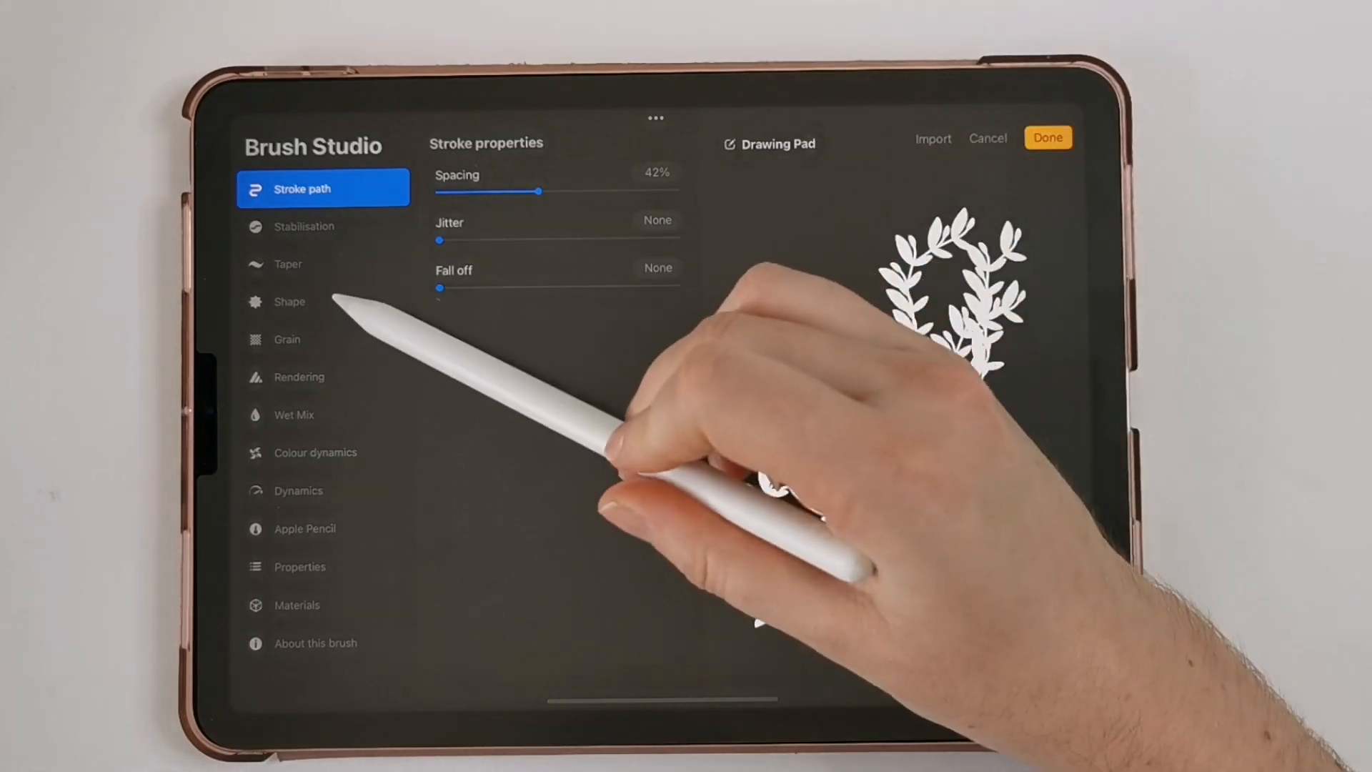
left_click(289, 302)
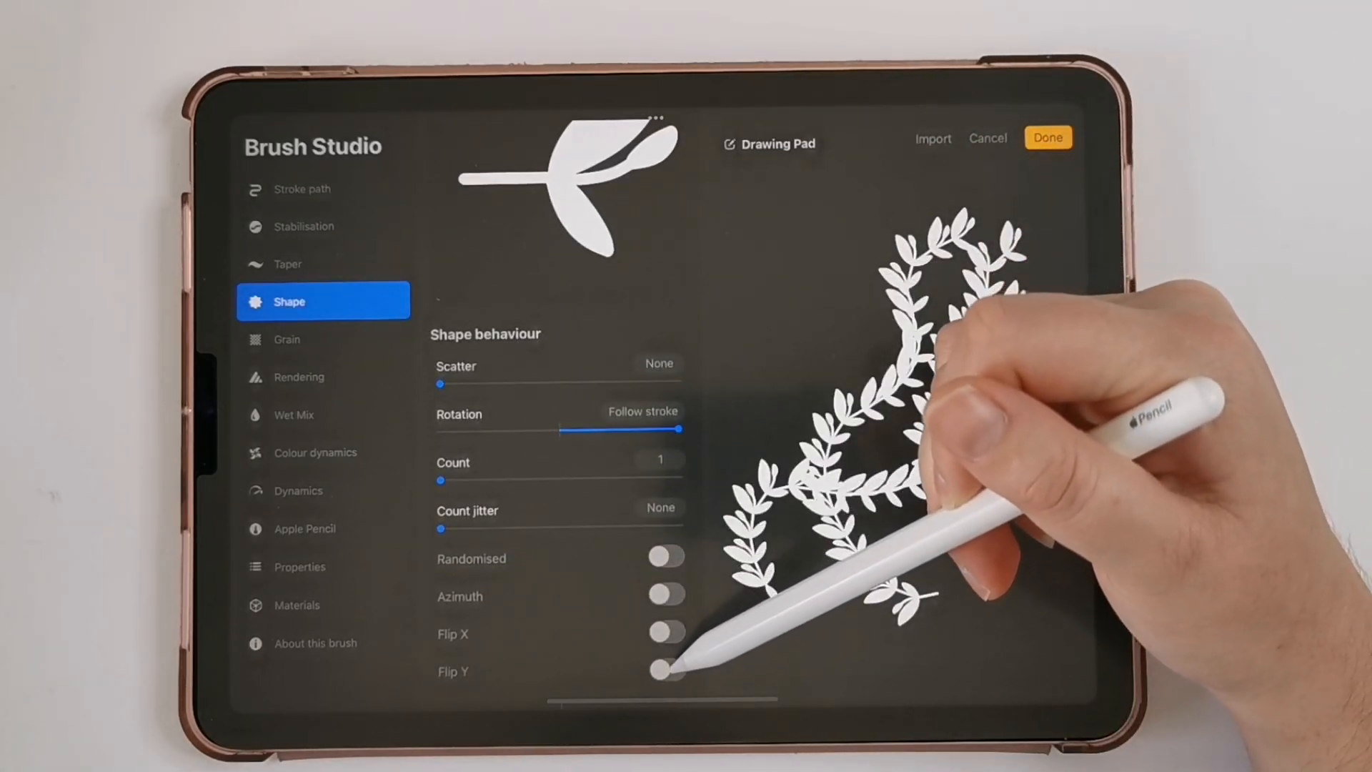
Step: Switch on Flip Y in the brush's Shape settings
left_click(666, 670)
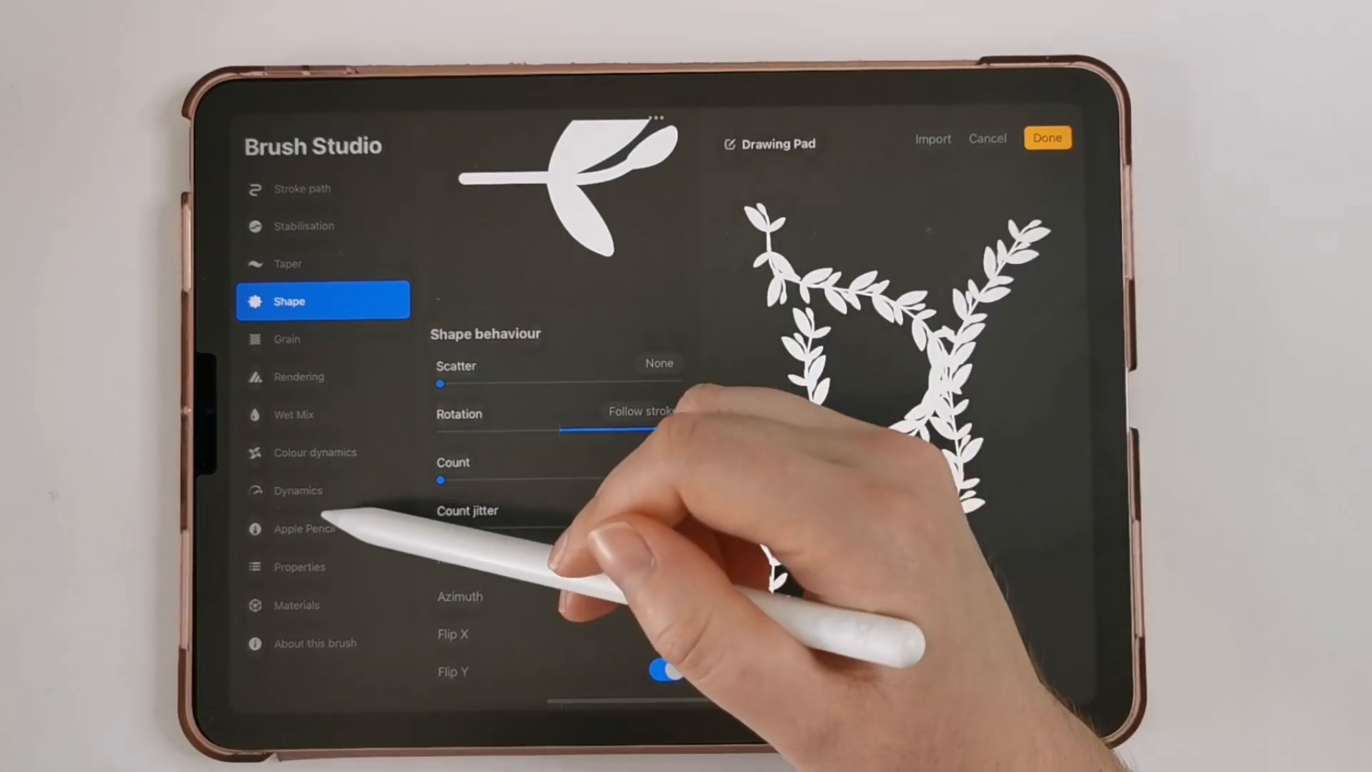
left_click(298, 491)
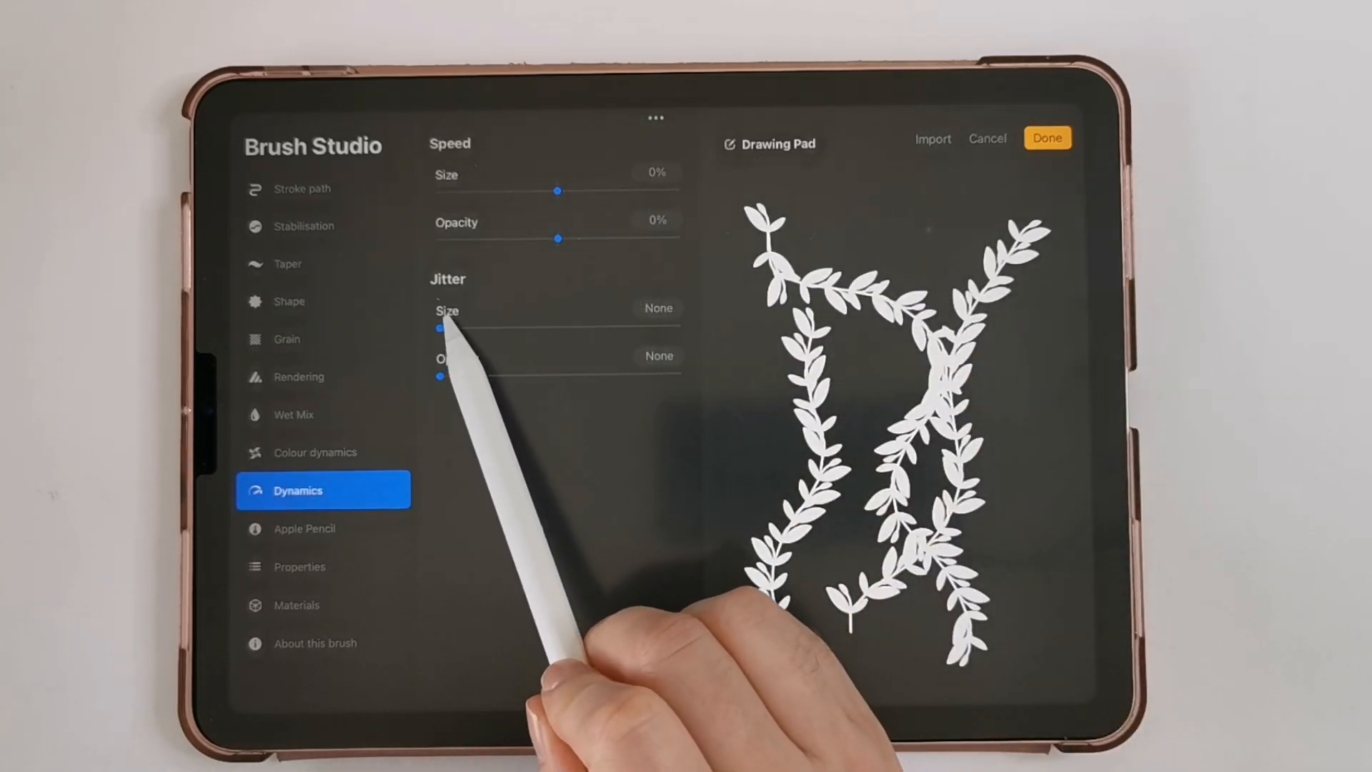
Step: Set size jitter to 30%, clear the drawing pad and draw a test garland stroke
left_click_drag(442, 328, 486, 328)
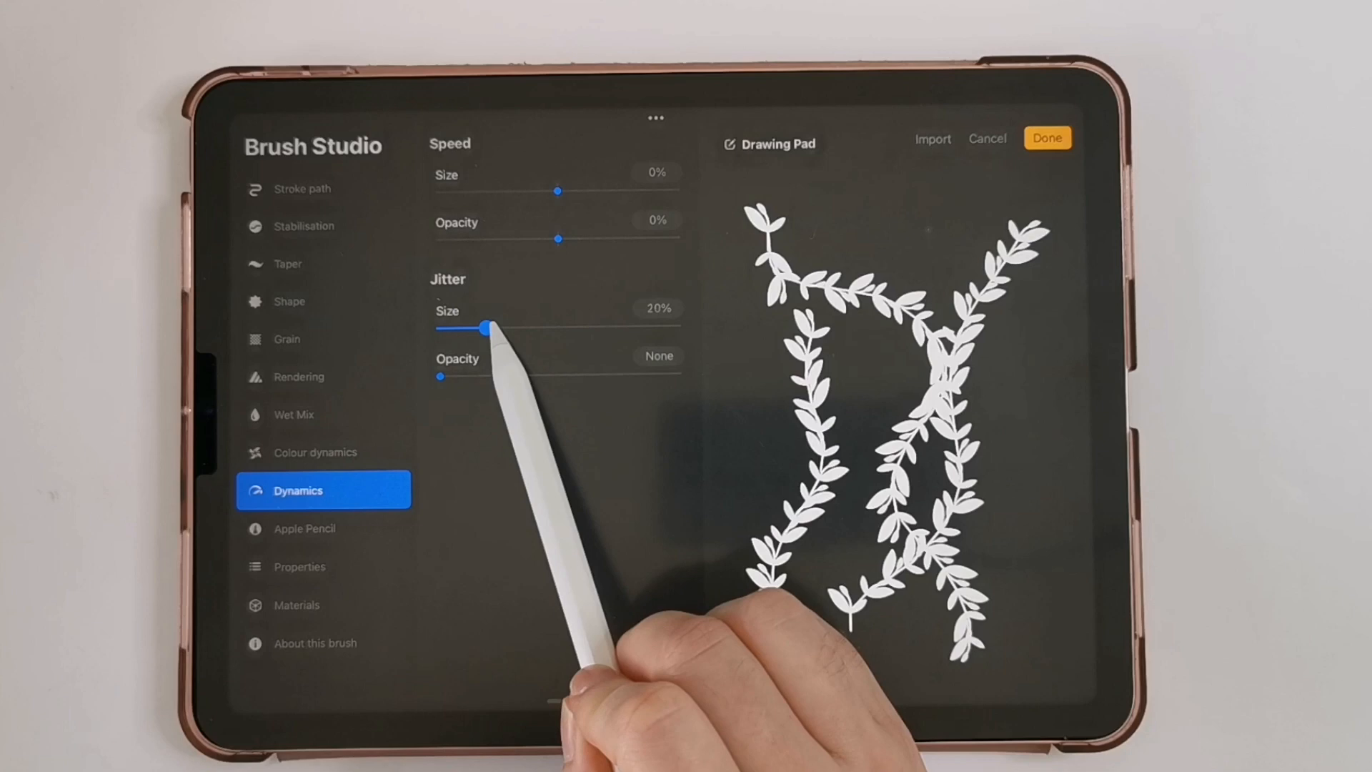
left_click(777, 144)
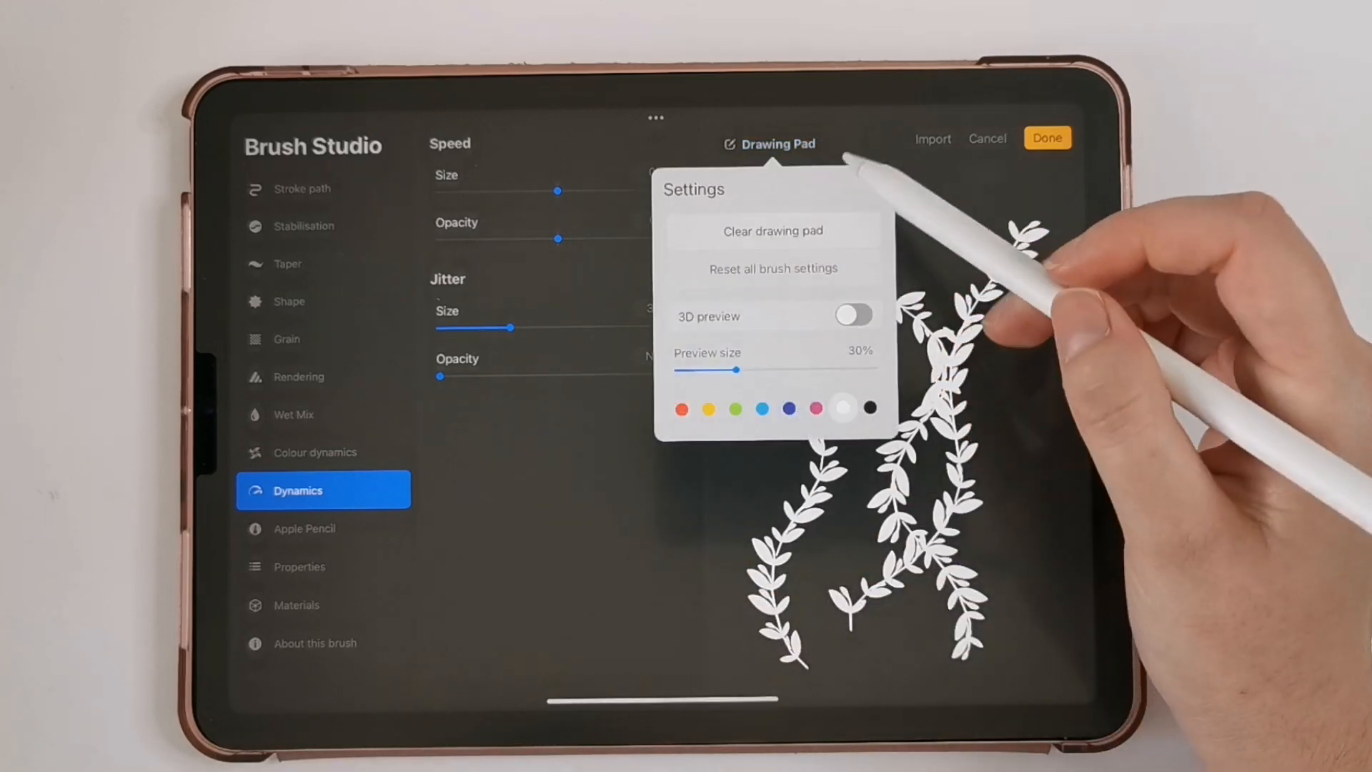
left_click(773, 230)
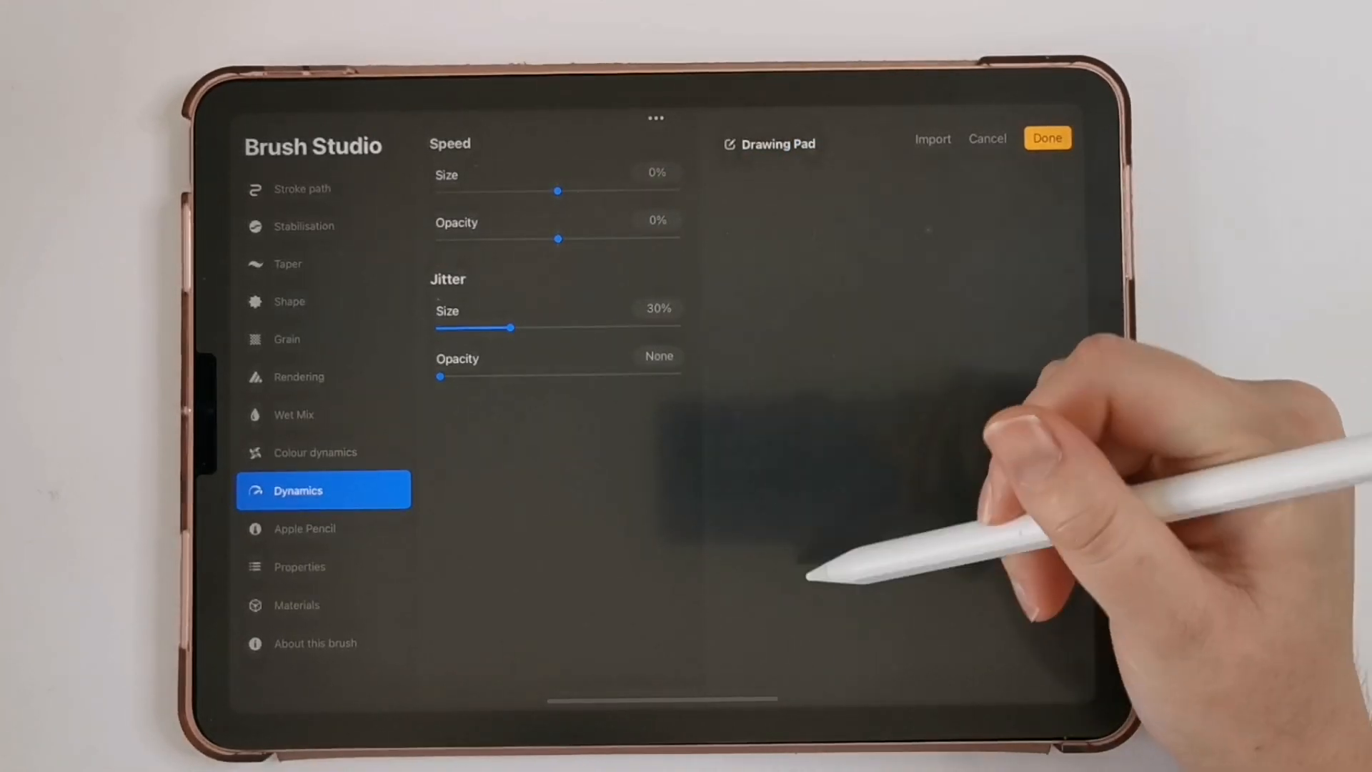
left_click_drag(796, 560, 1014, 219)
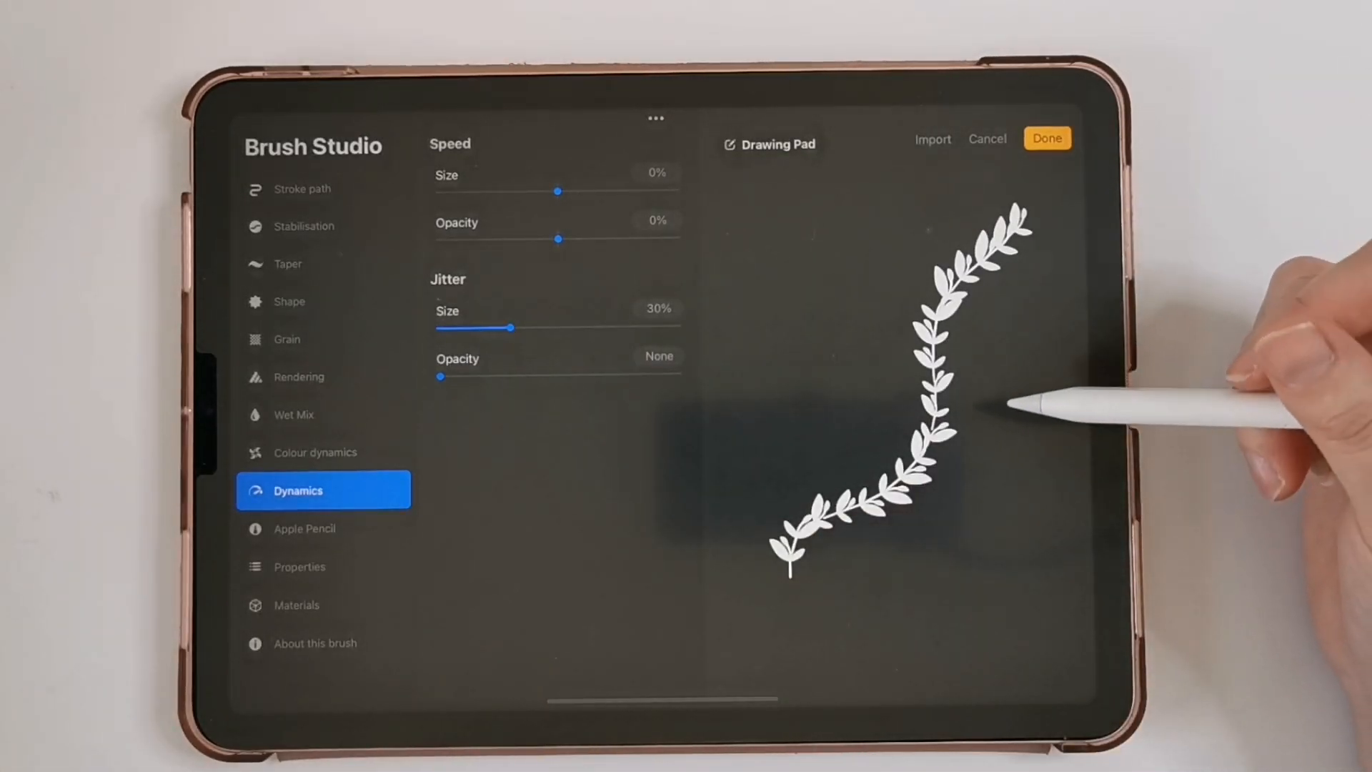
mouse_move(966, 436)
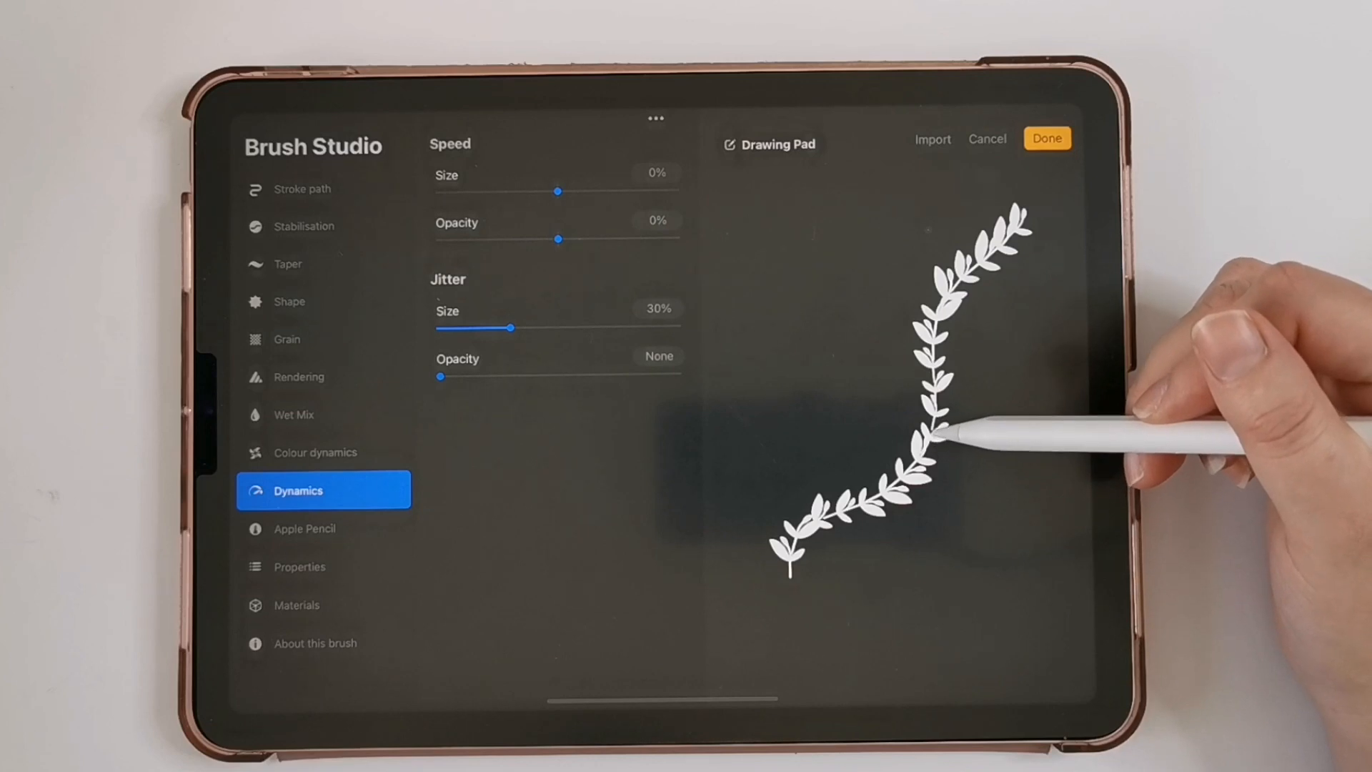
left_click(302, 189)
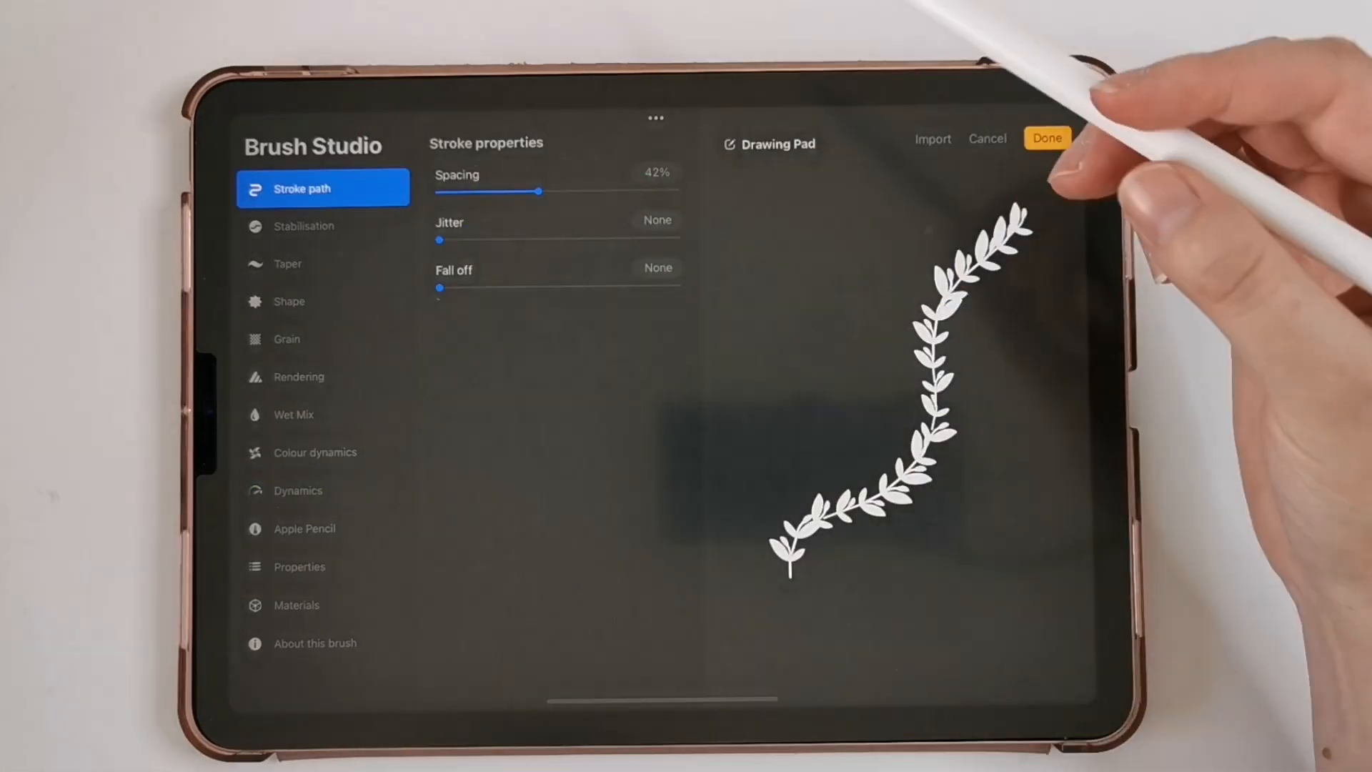
Step: Reduce Stroke path spacing to 36% and switch off Orient to screen in Properties
left_click(768, 143)
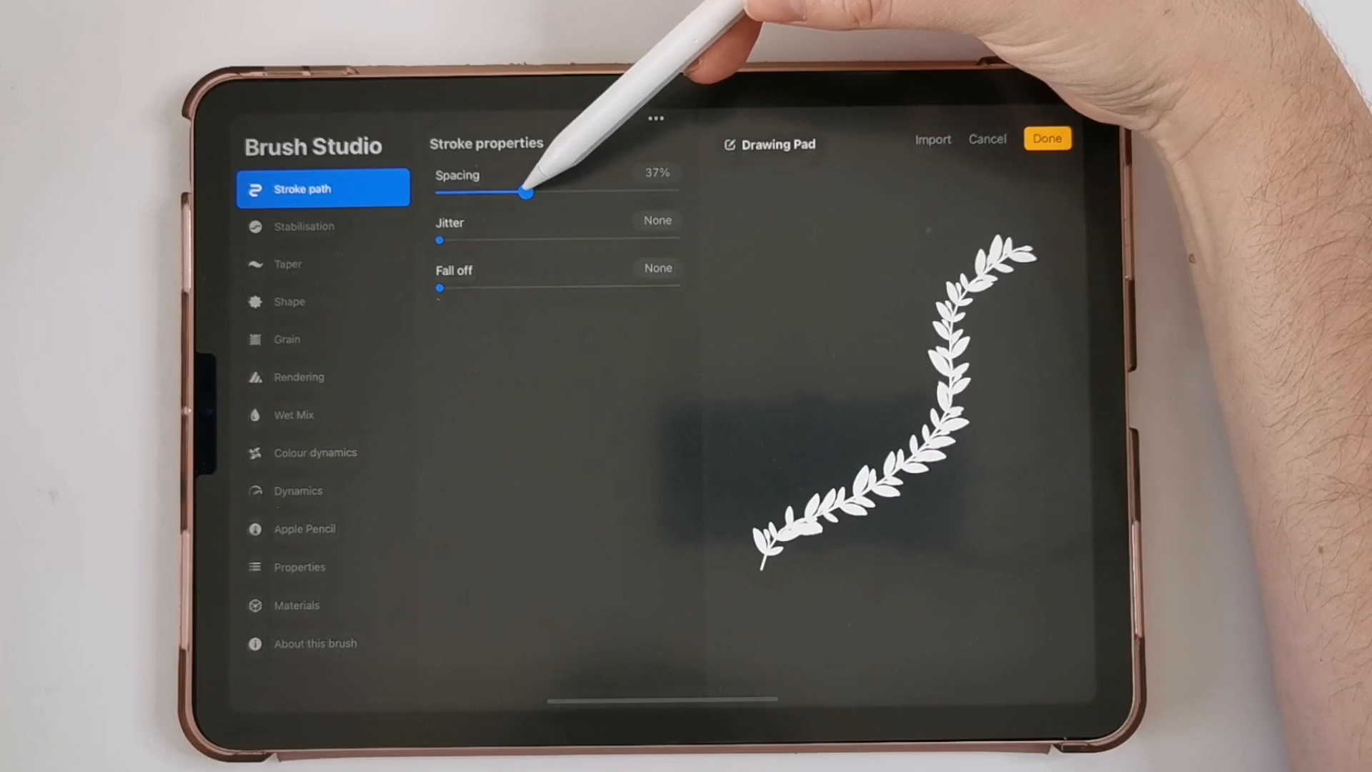
left_click_drag(523, 192, 516, 192)
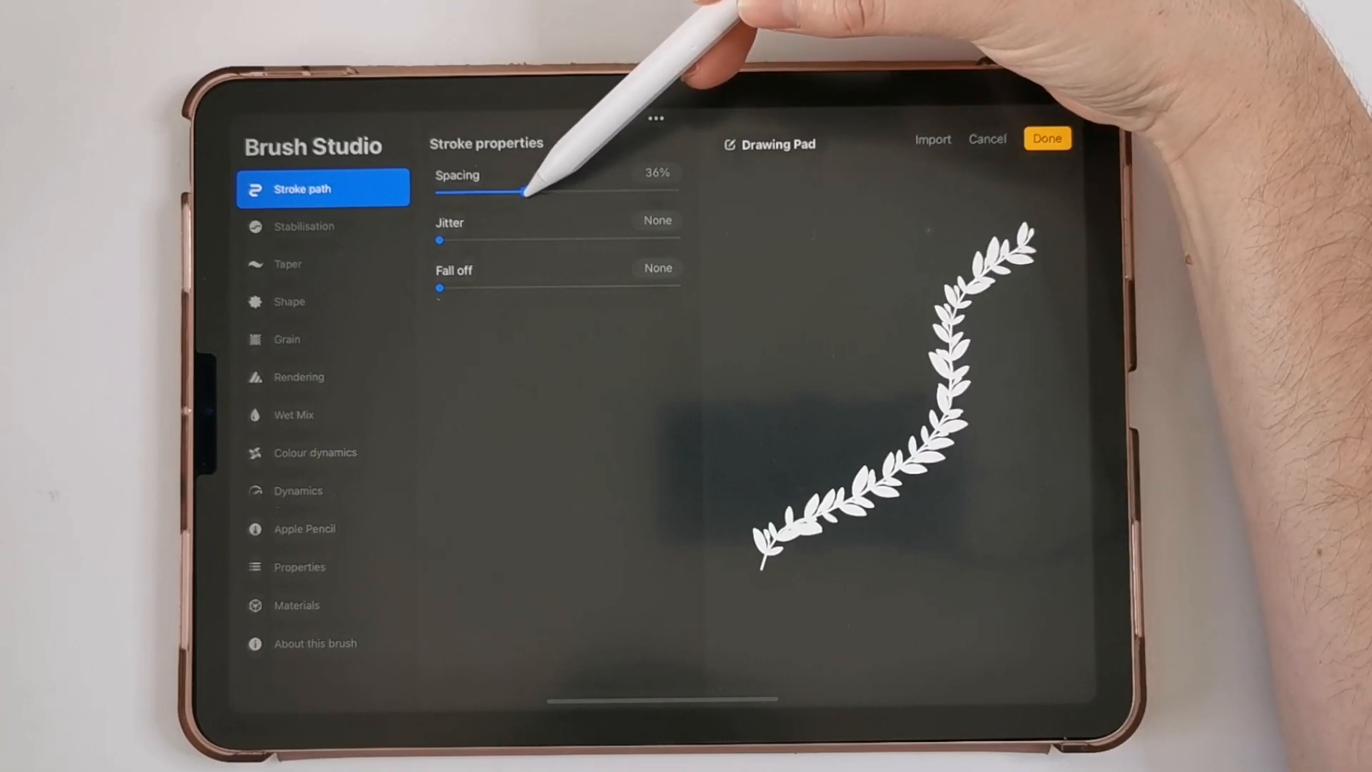
left_click(304, 529)
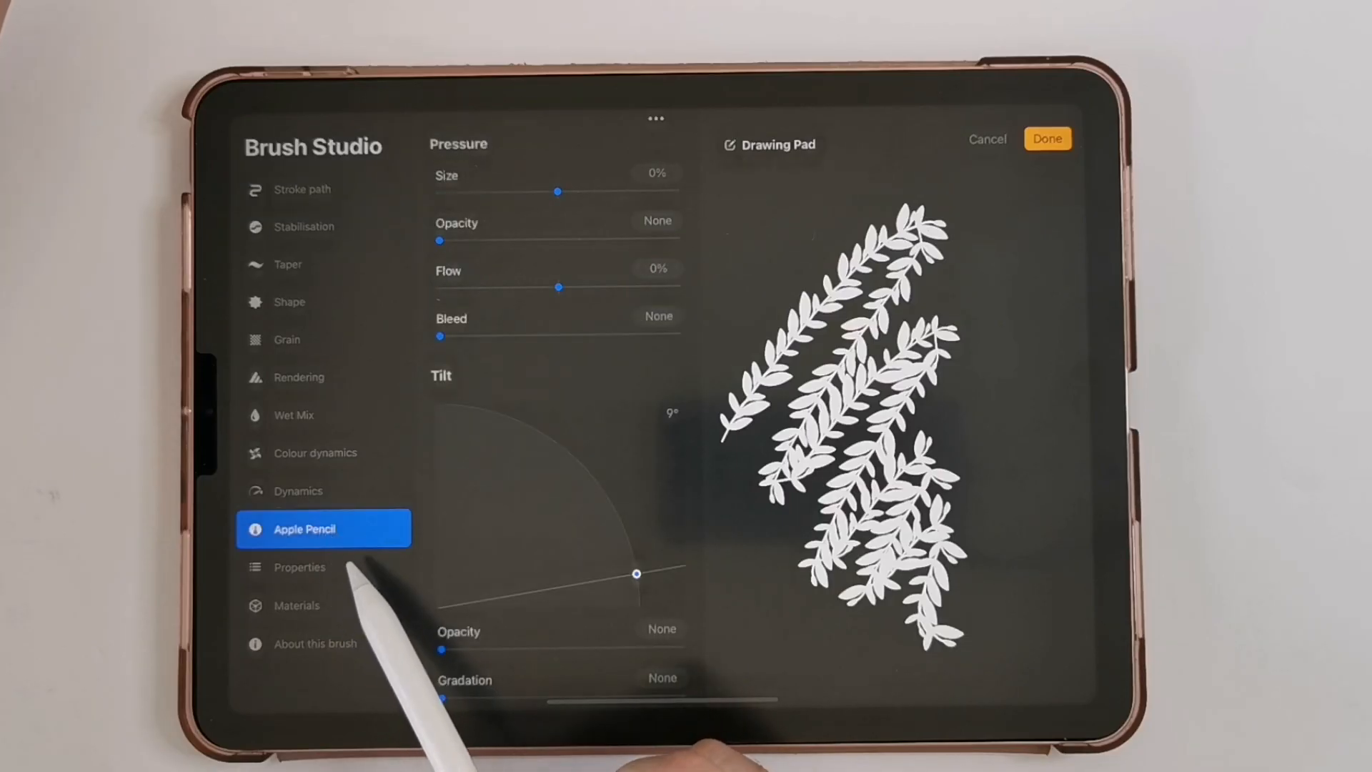
left_click(299, 567)
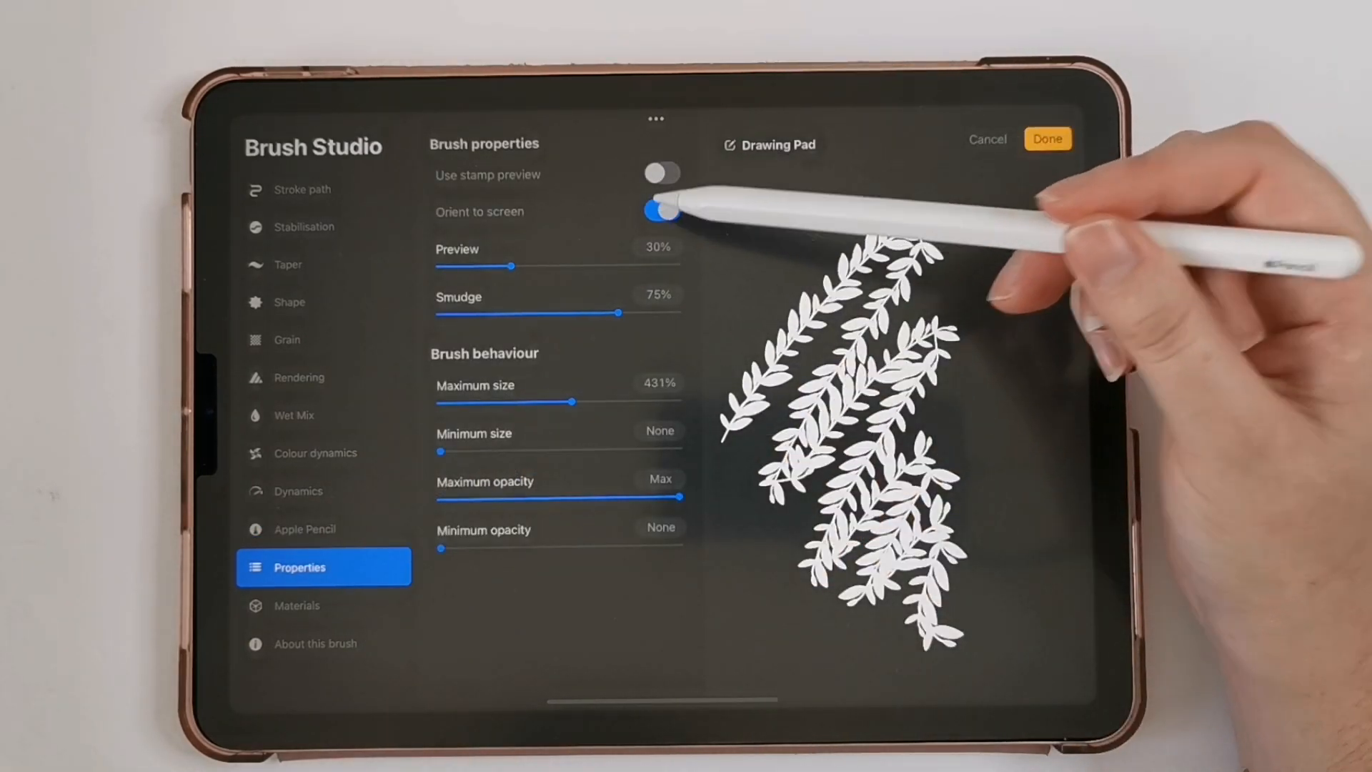
left_click(662, 211)
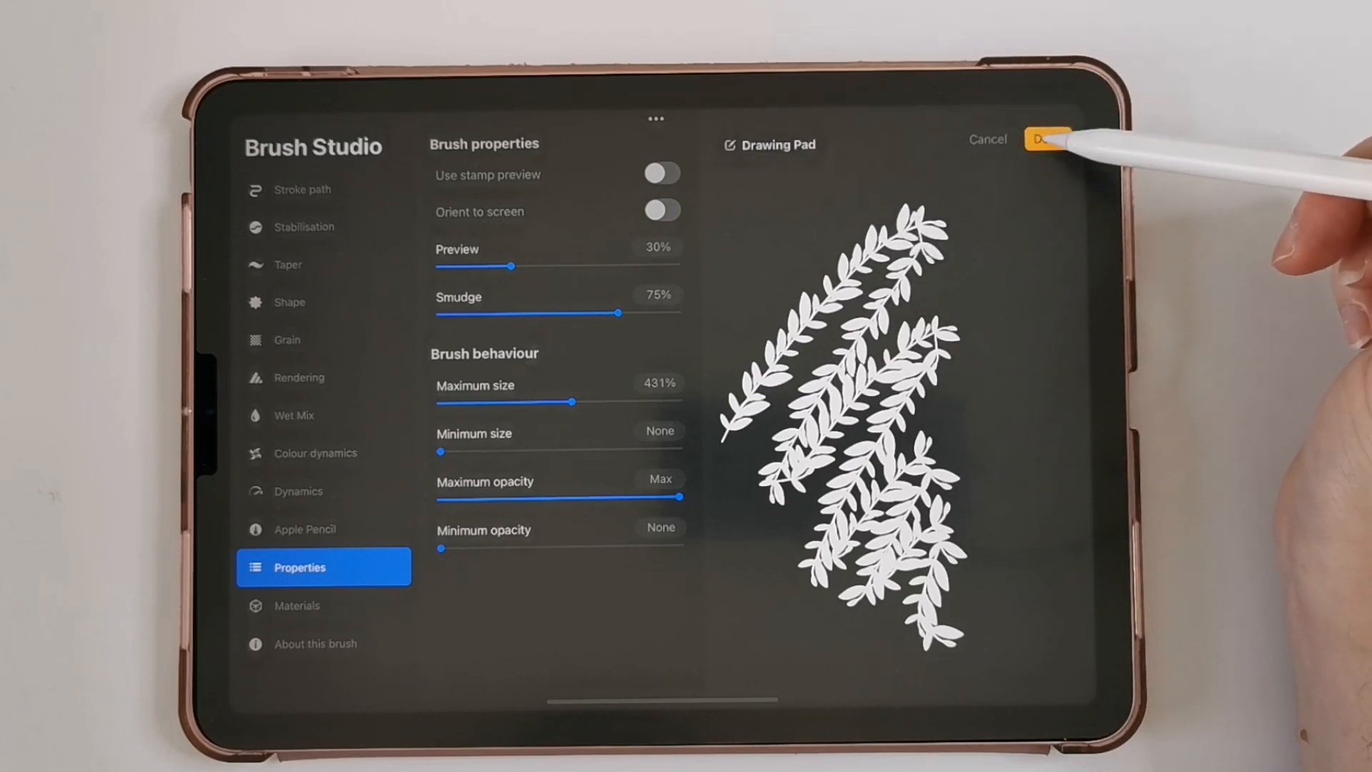
Step: Save the wreath brush, draw green garland vines on the canvas, and reopen Brush Studio
left_click(1044, 138)
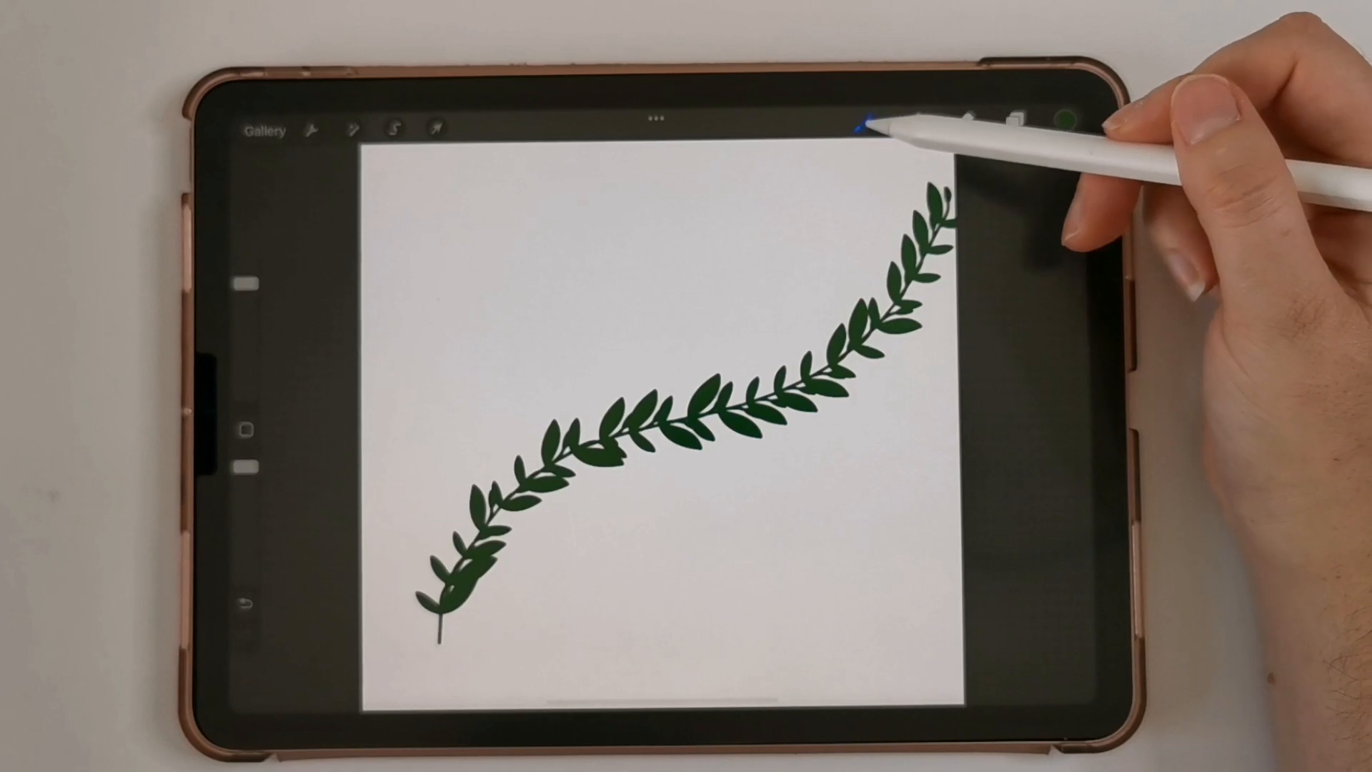
left_click(874, 118)
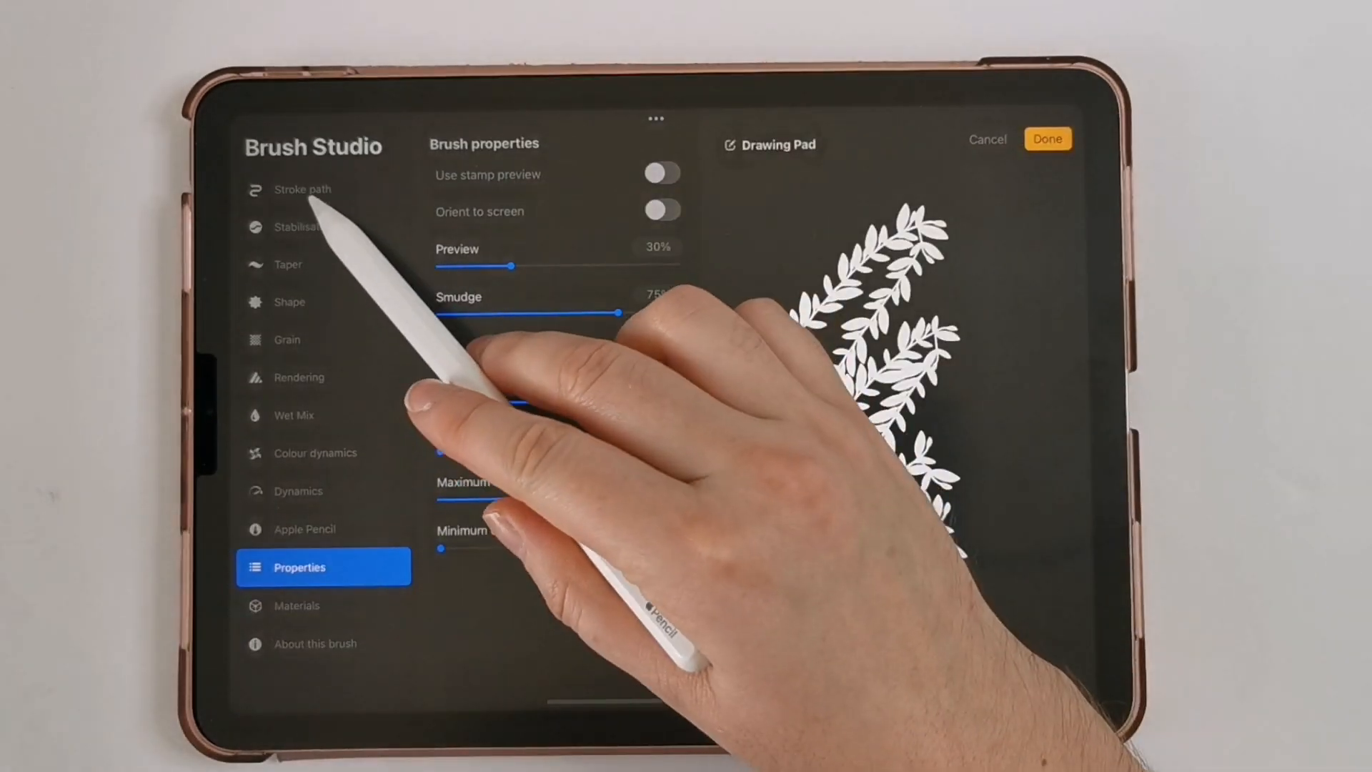
left_click(302, 189)
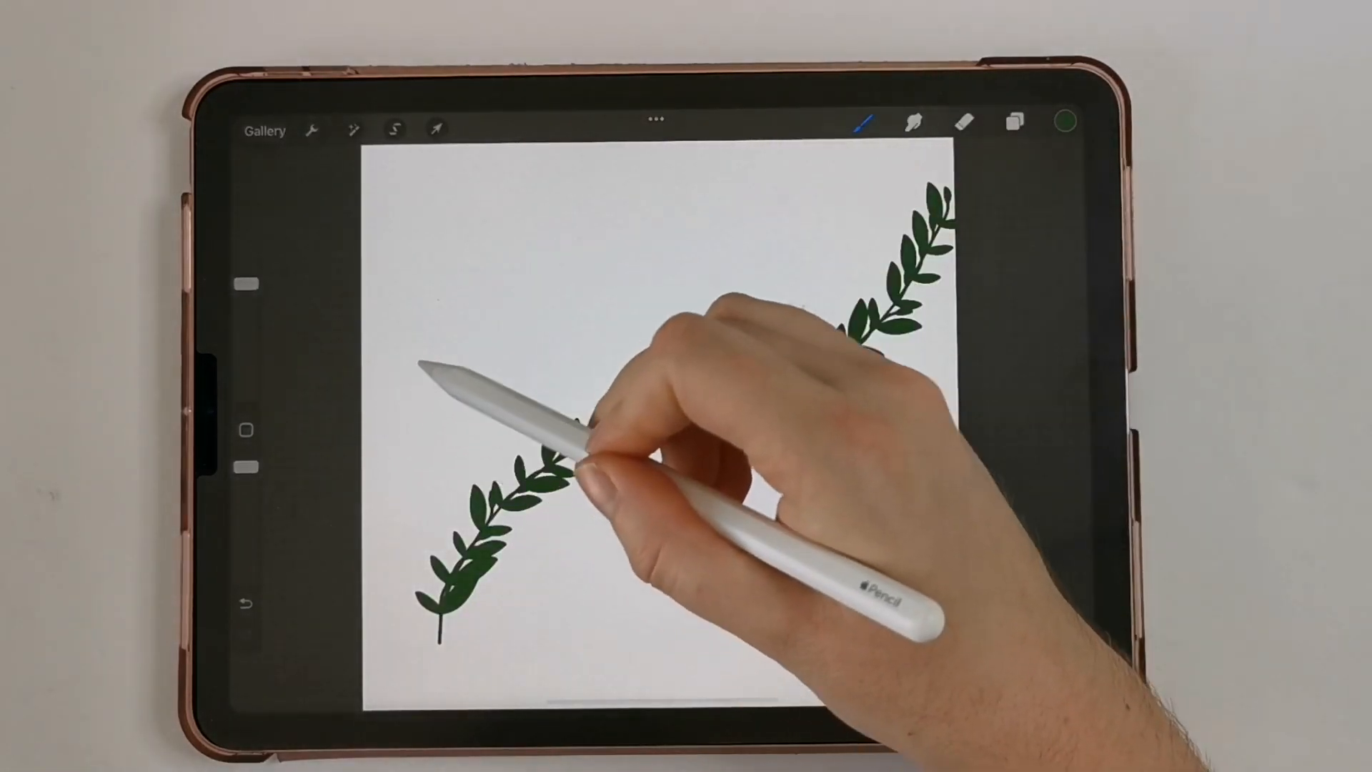
left_click_drag(542, 473, 612, 595)
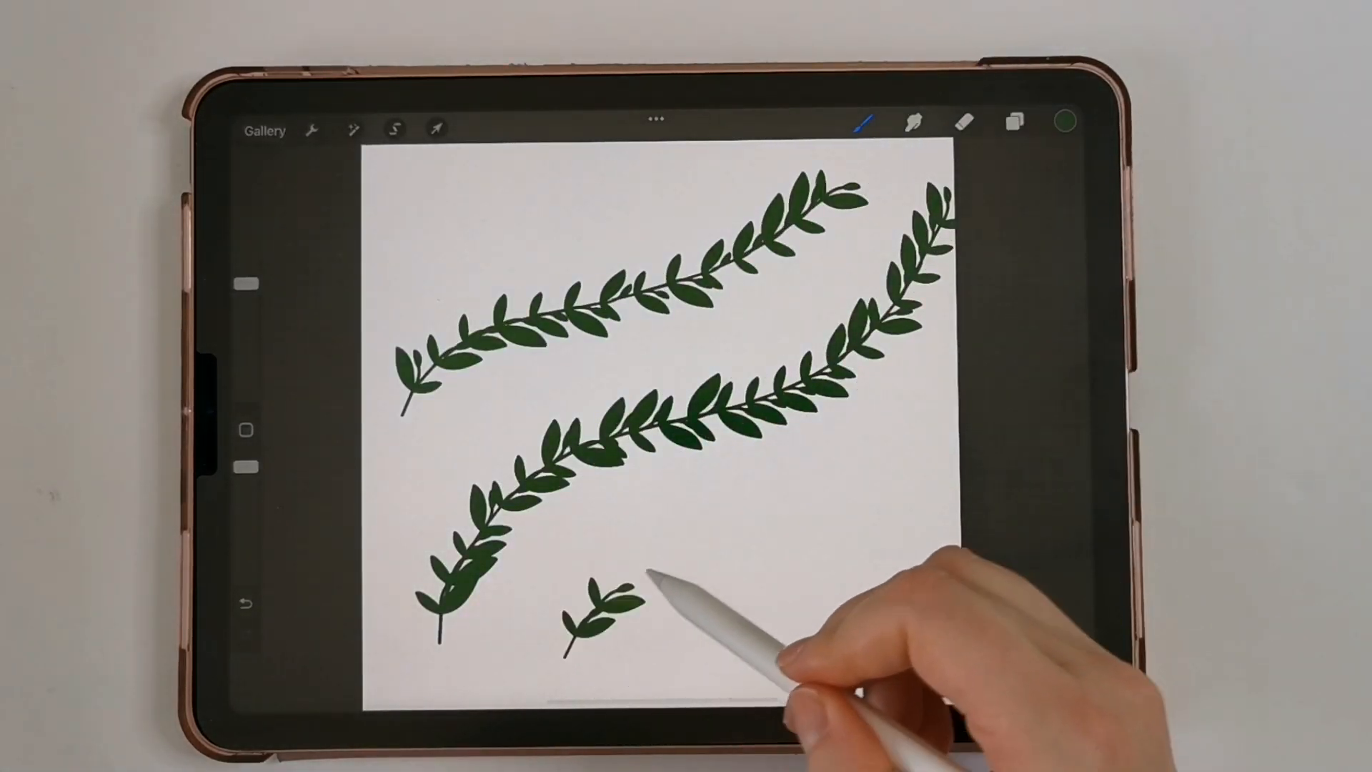
left_click(866, 124)
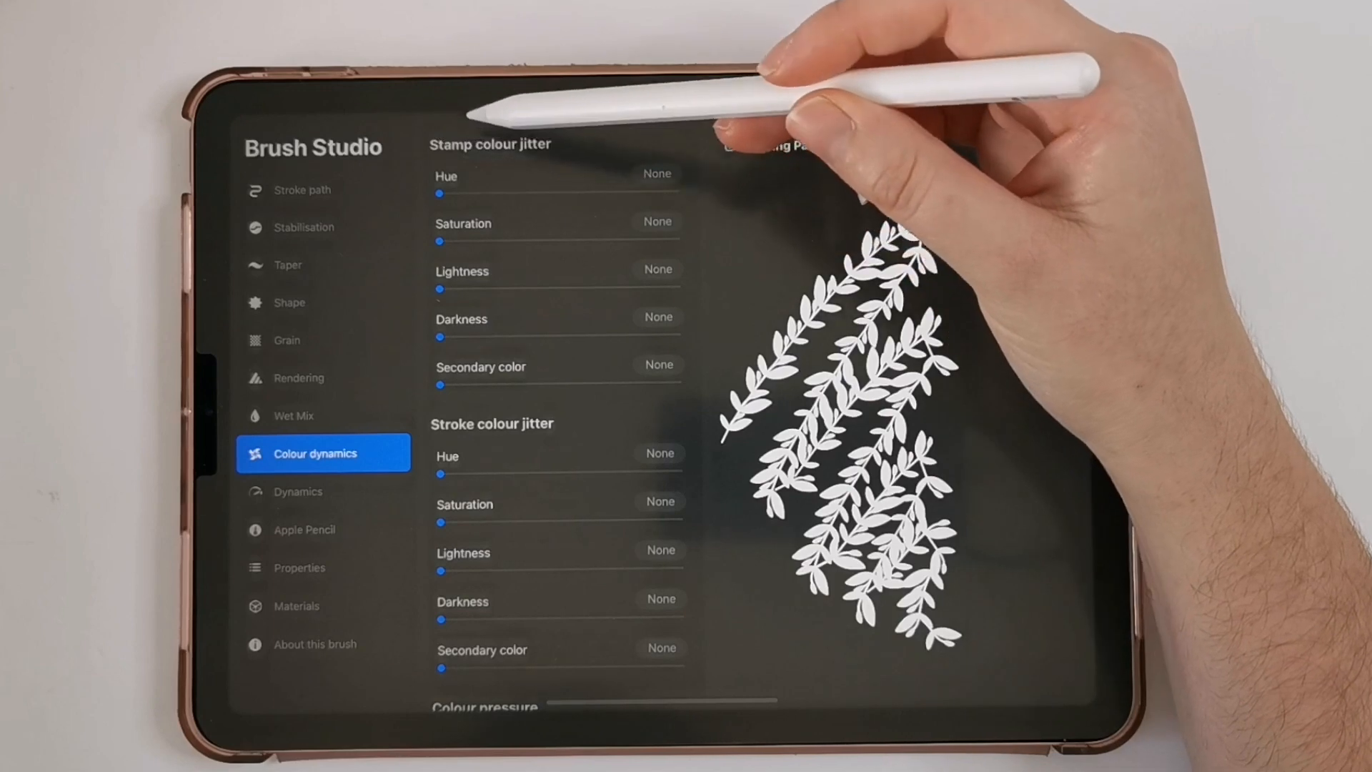
Step: Raise stamp colour jitter Hue past 15% to maximum and apply the change
left_click_drag(438, 192, 460, 192)
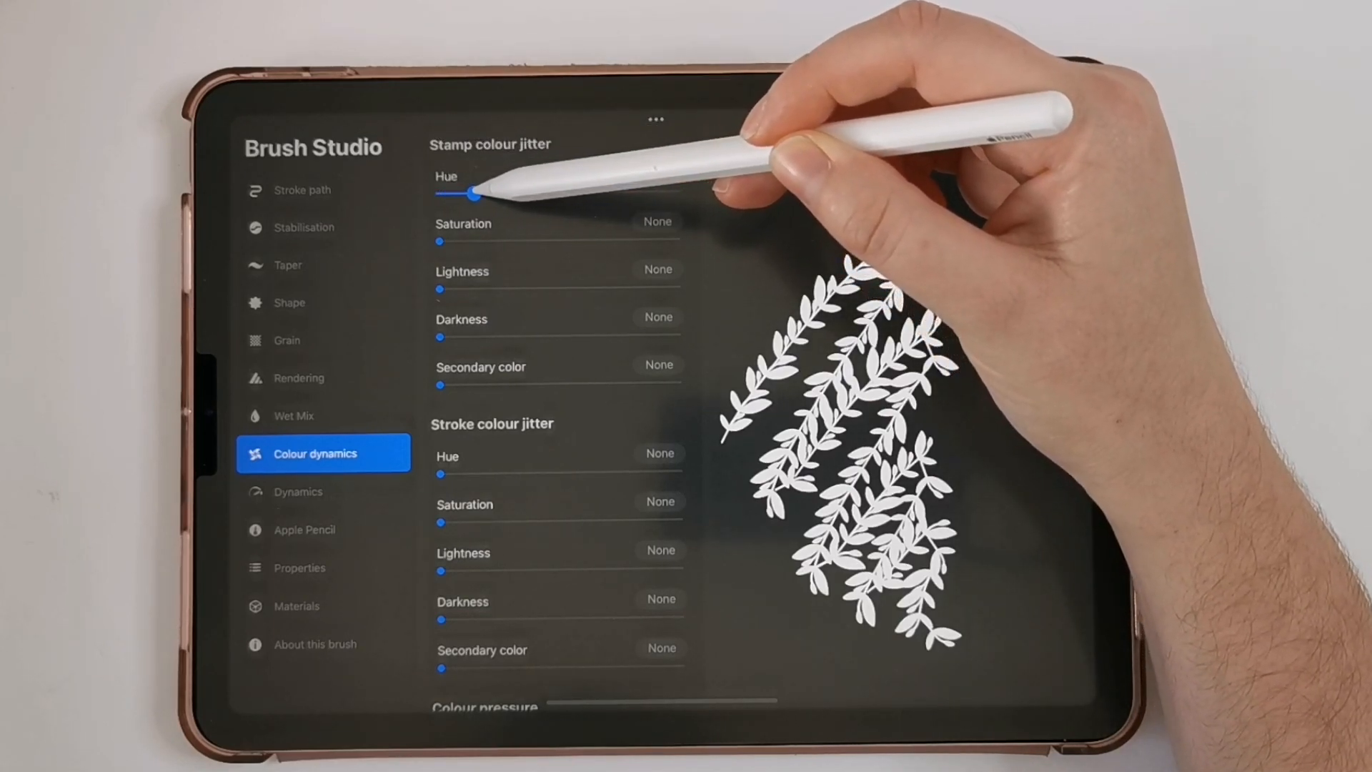
left_click_drag(475, 192, 479, 192)
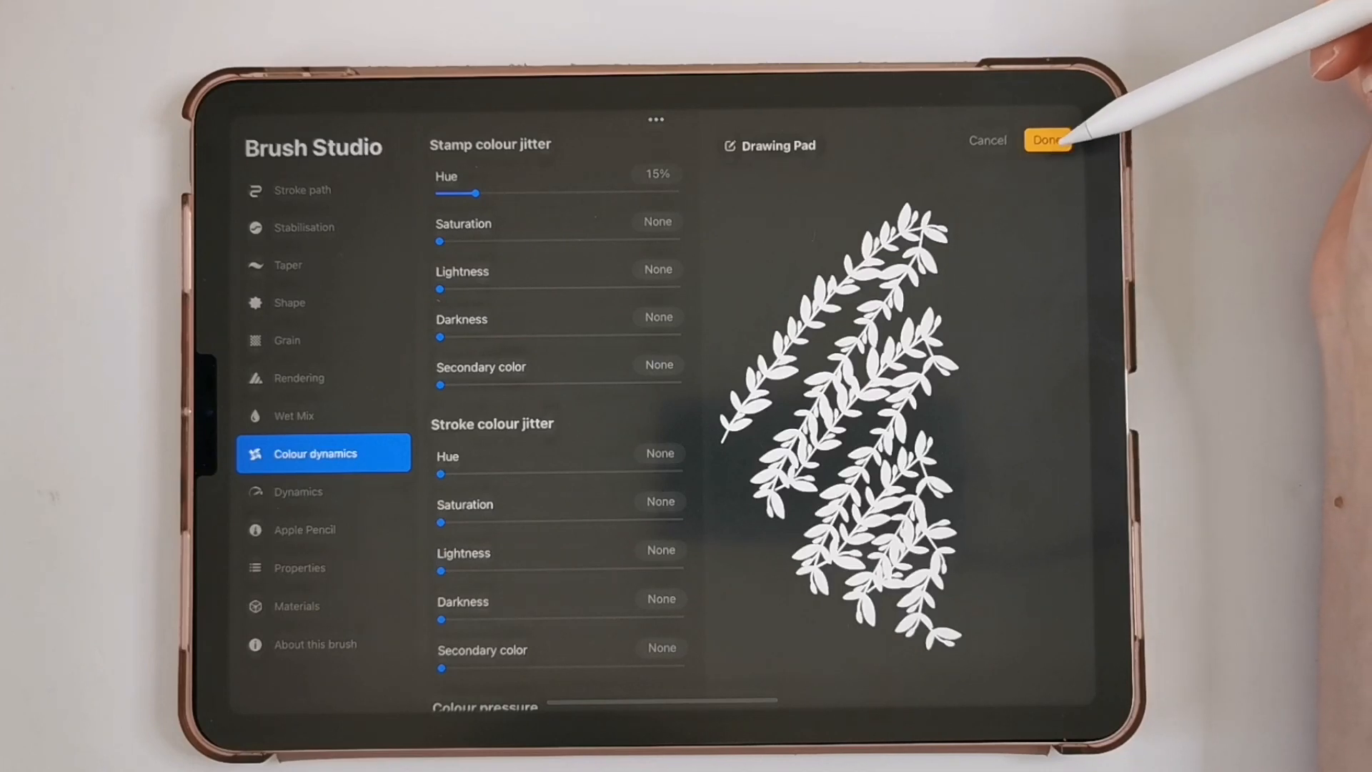
left_click(1047, 138)
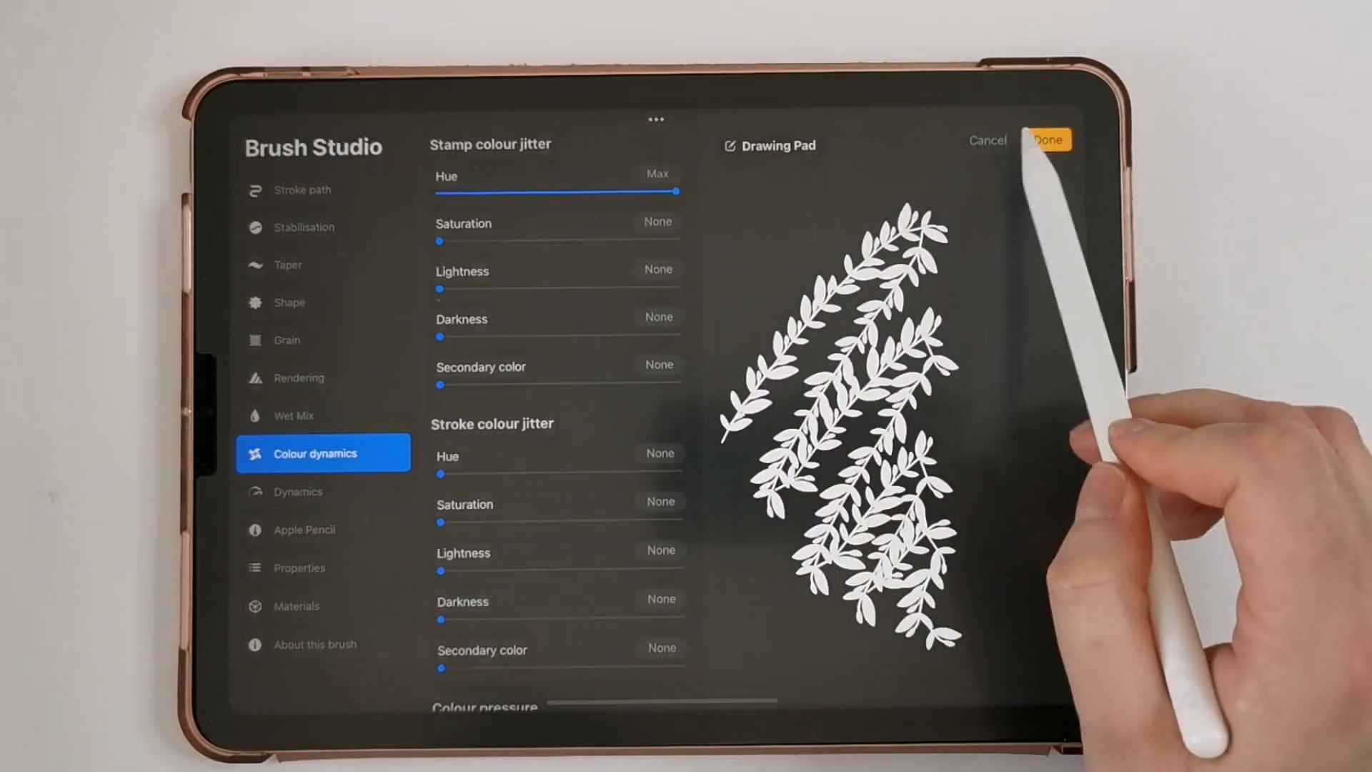
Step: Draw multicoloured garlands with maximum hue jitter, then reopen the wreath brush settings
left_click(1050, 140)
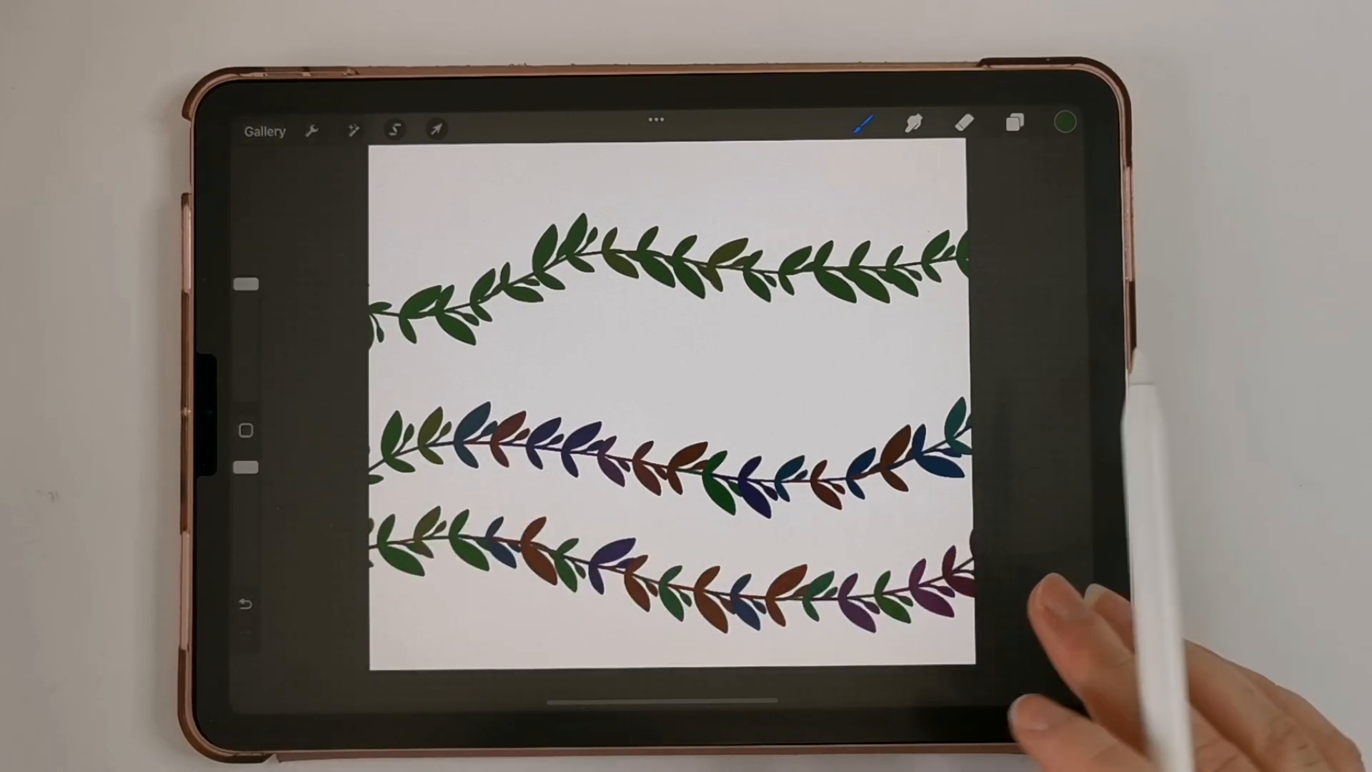
left_click(862, 123)
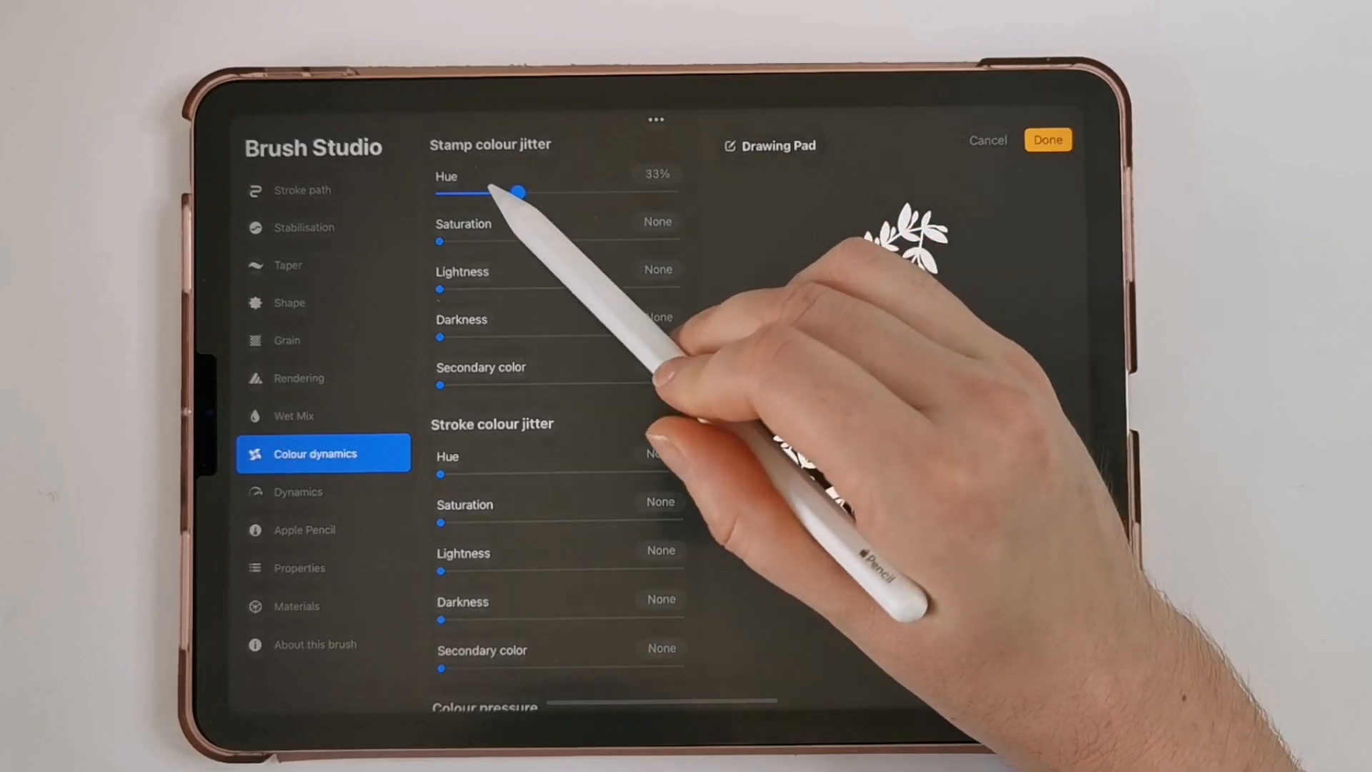
Step: Lower stamp hue jitter to 15% and save the brush for subtly varied greens
left_click_drag(521, 192, 481, 191)
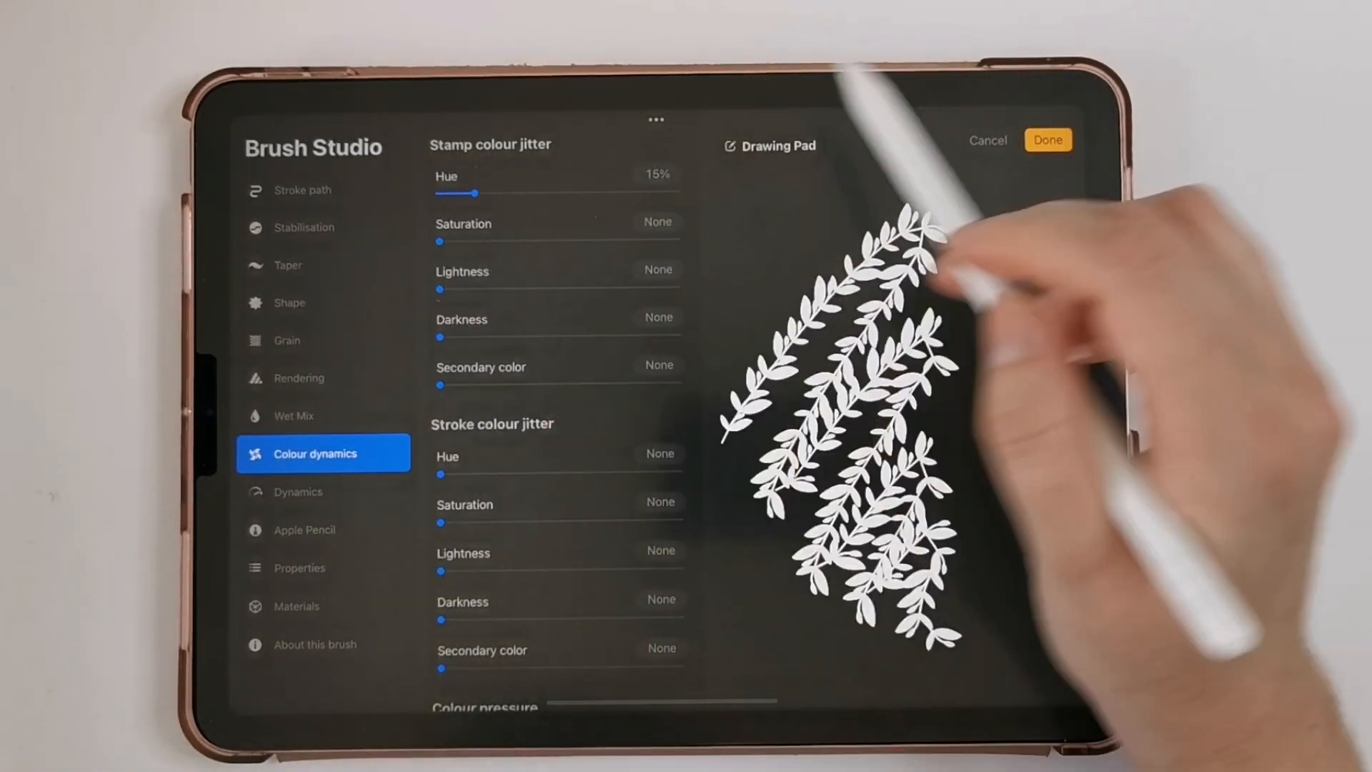
left_click(1048, 139)
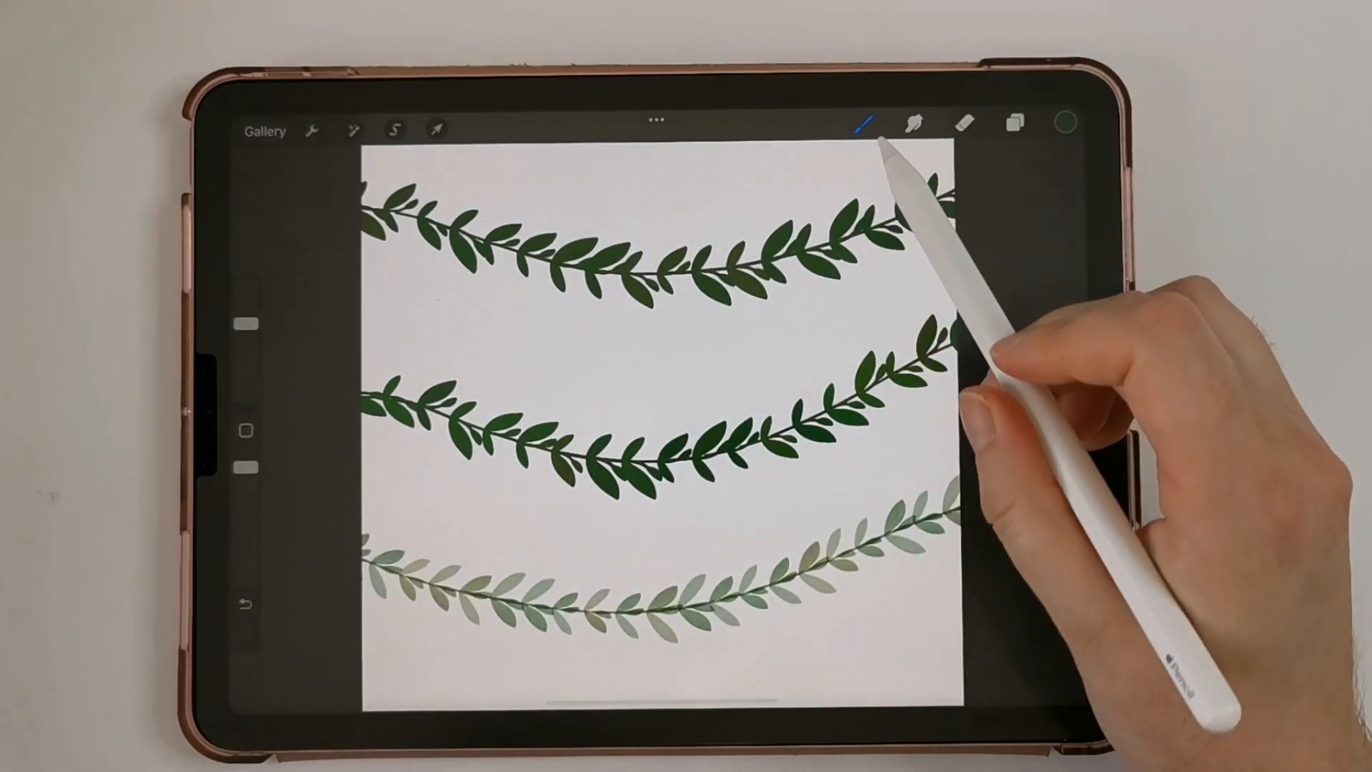
Step: Open the Brush Library and scroll through the JL Wreaths brush set
left_click(866, 123)
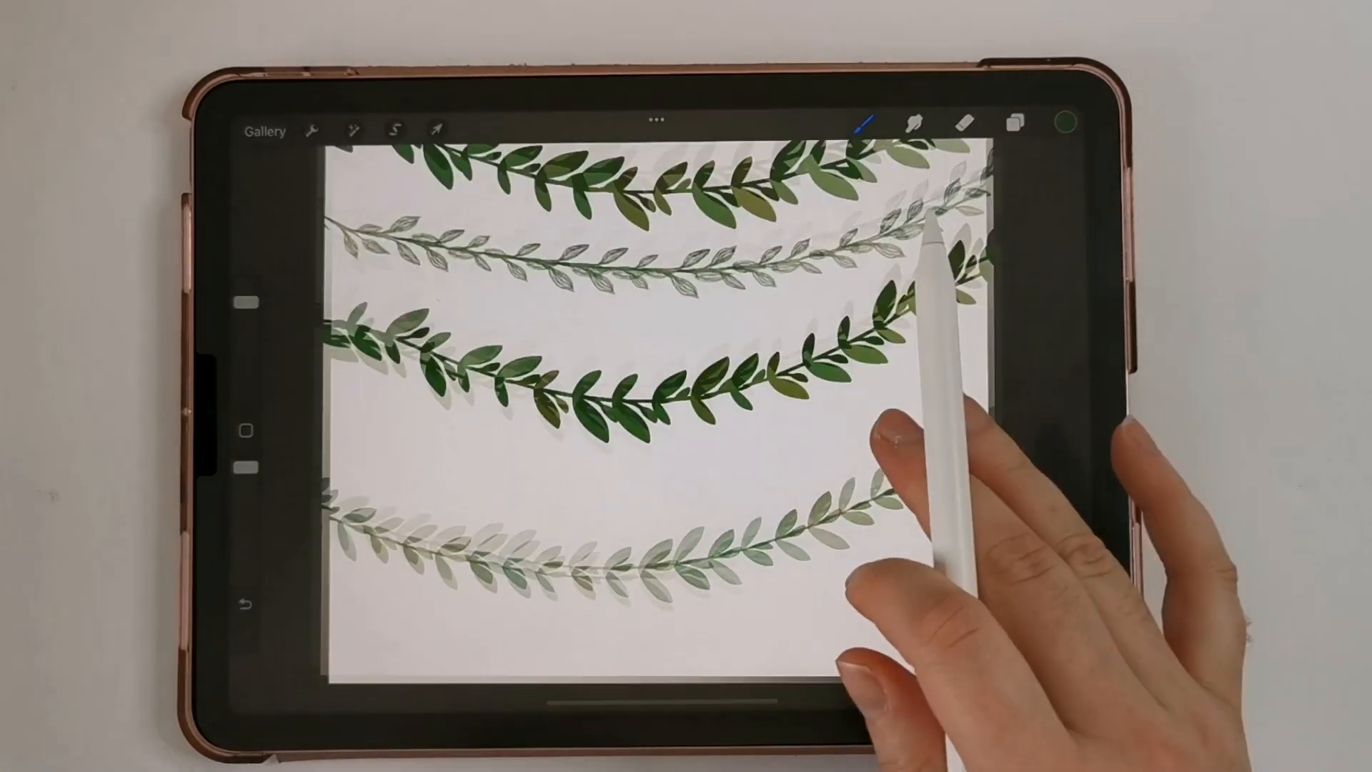
left_click(867, 121)
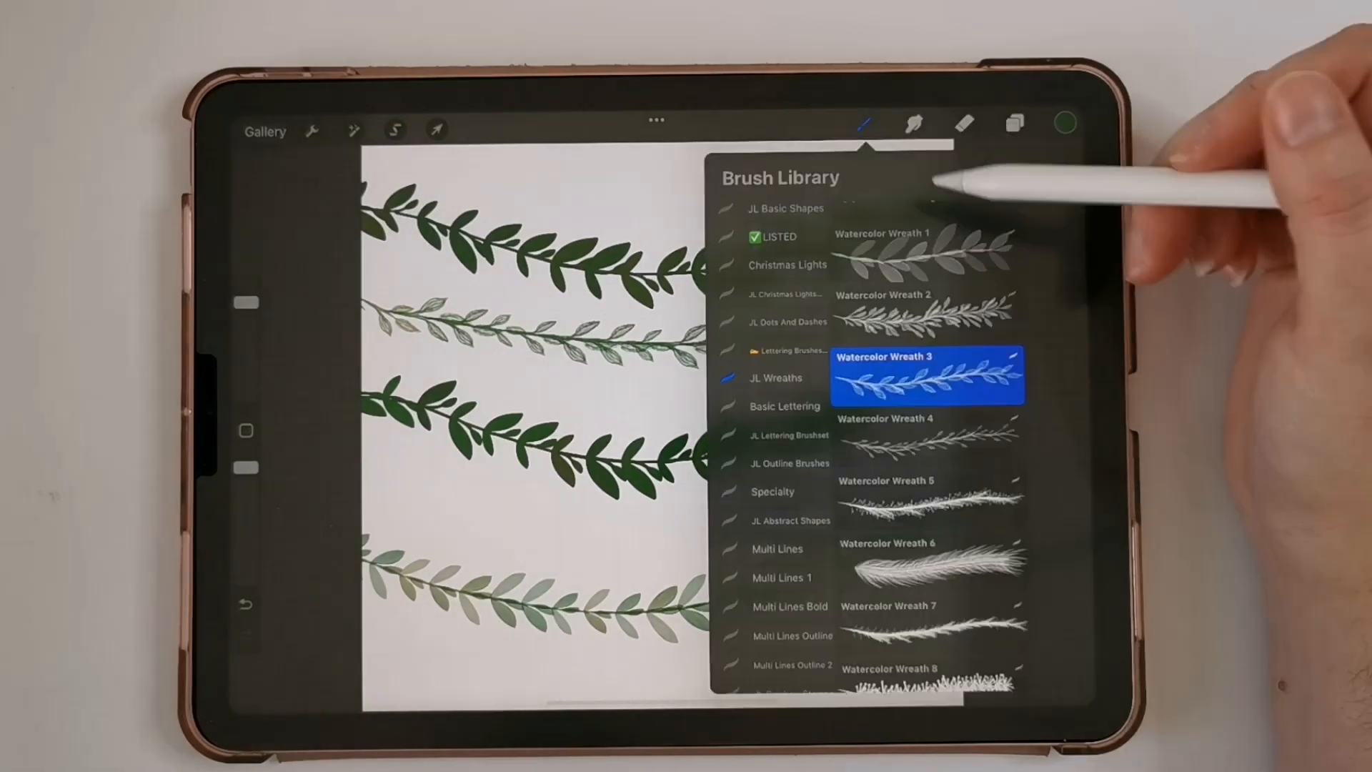
scroll("down", 3)
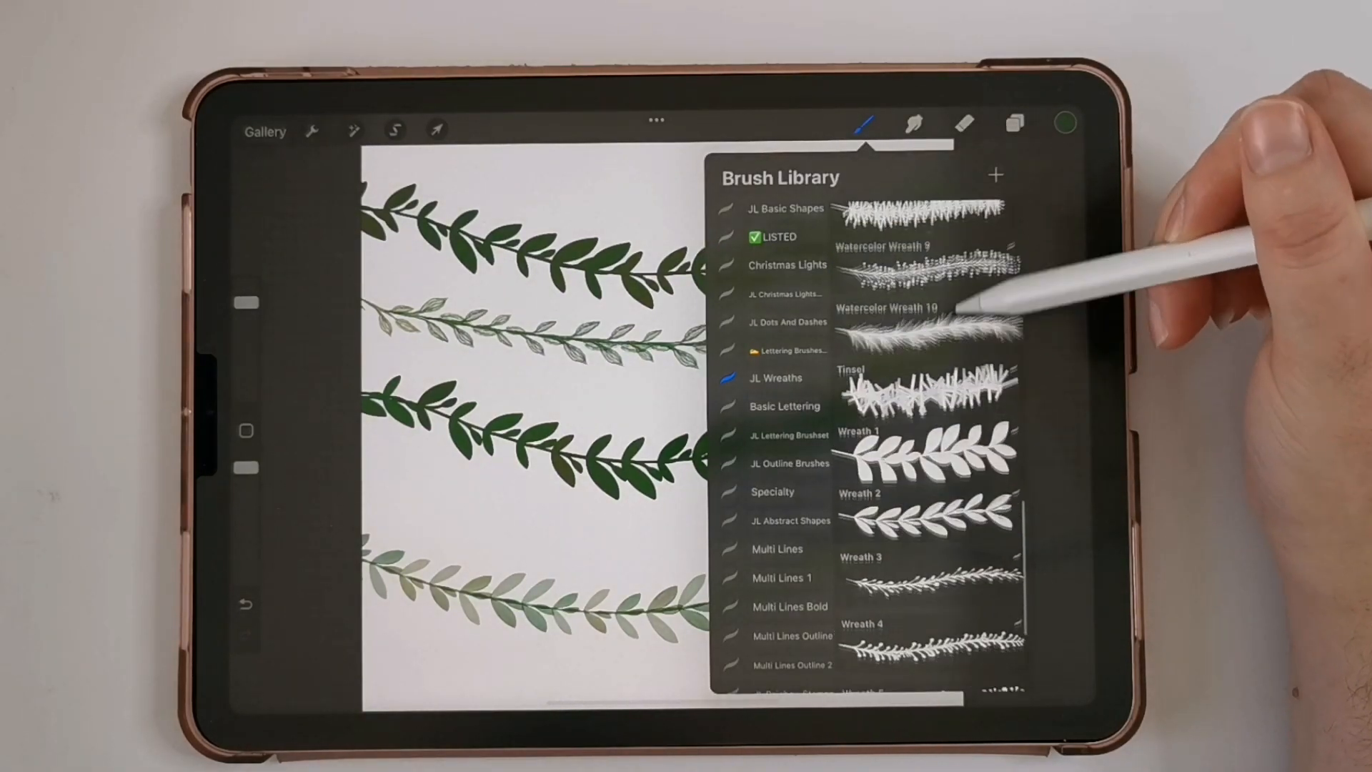